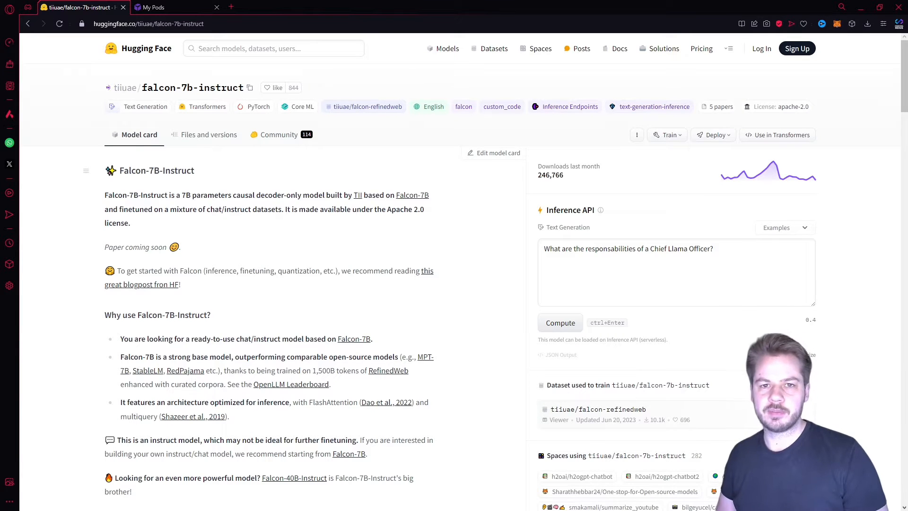
# Switch from the Falcon-7B-Instruct model card to the RunPod My Pods tab
pyautogui.click(173, 7)
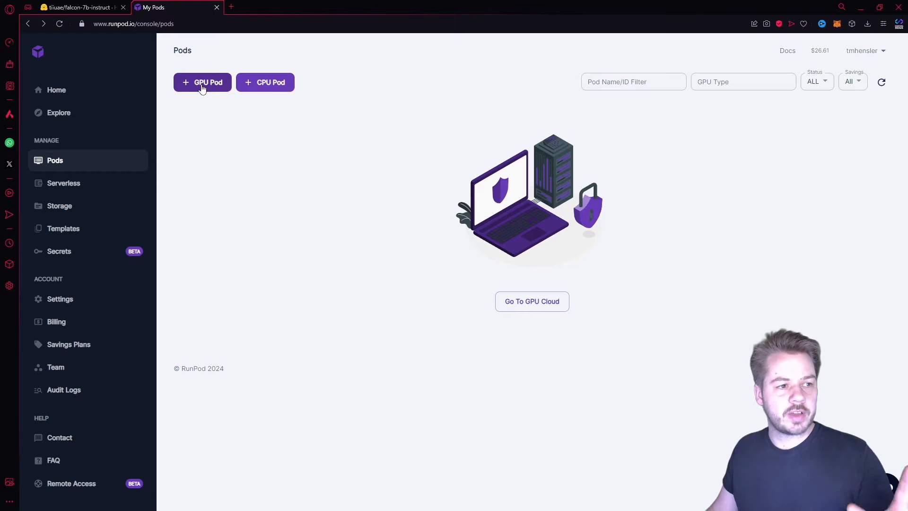
# Select a 4x A40 GPU pod under Previous Generation and deploy it
pyautogui.click(202, 82)
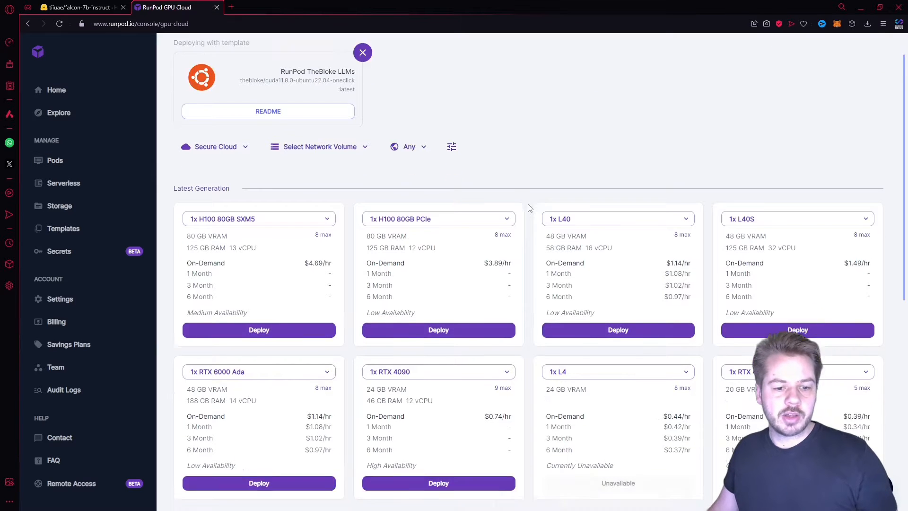
pyautogui.scroll(-3)
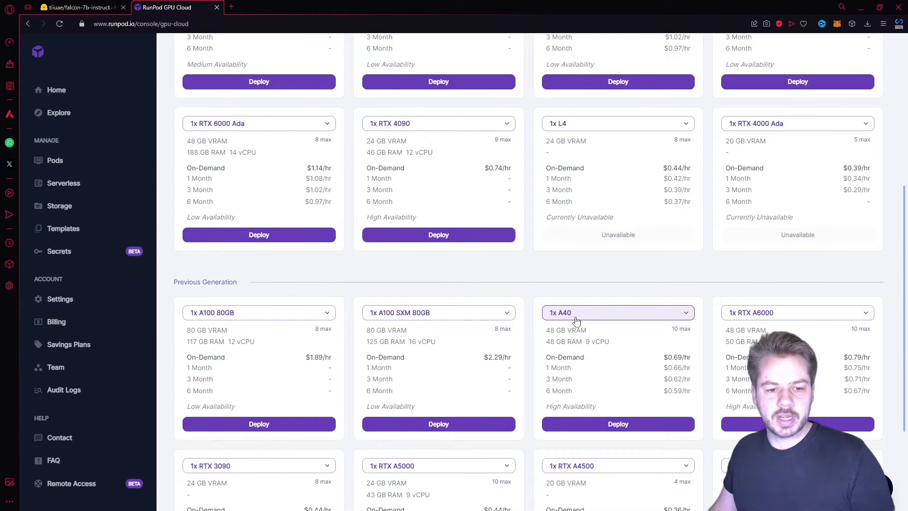
pyautogui.click(617, 312)
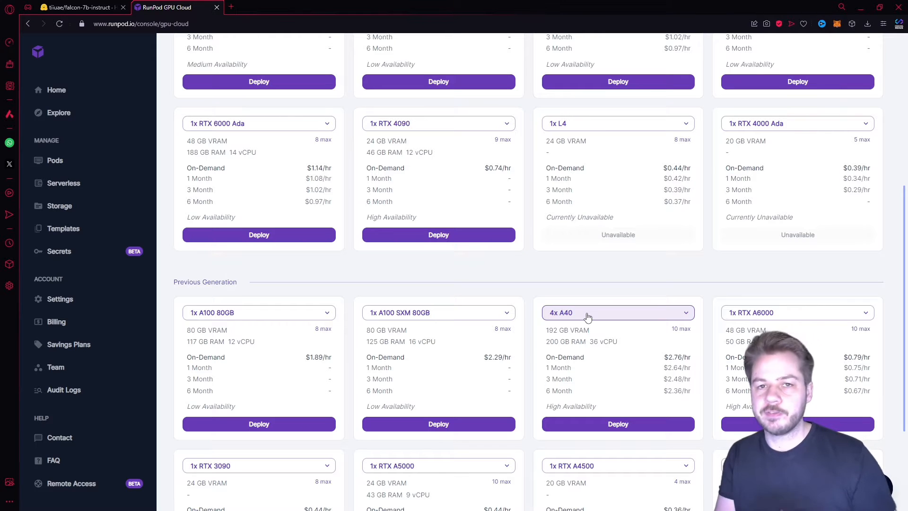
pyautogui.click(618, 424)
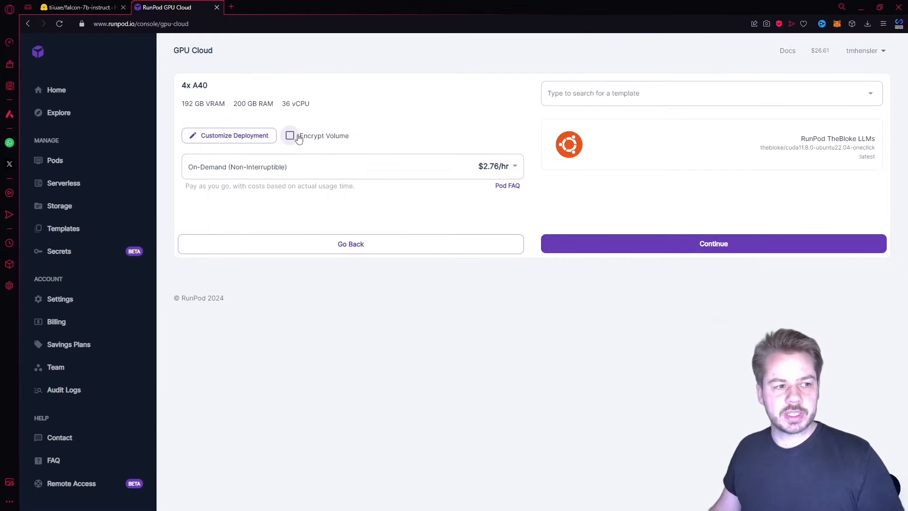
# Append port 5002 to Expose HTTP Ports (7860, 5000) and set the overrides
pyautogui.click(229, 135)
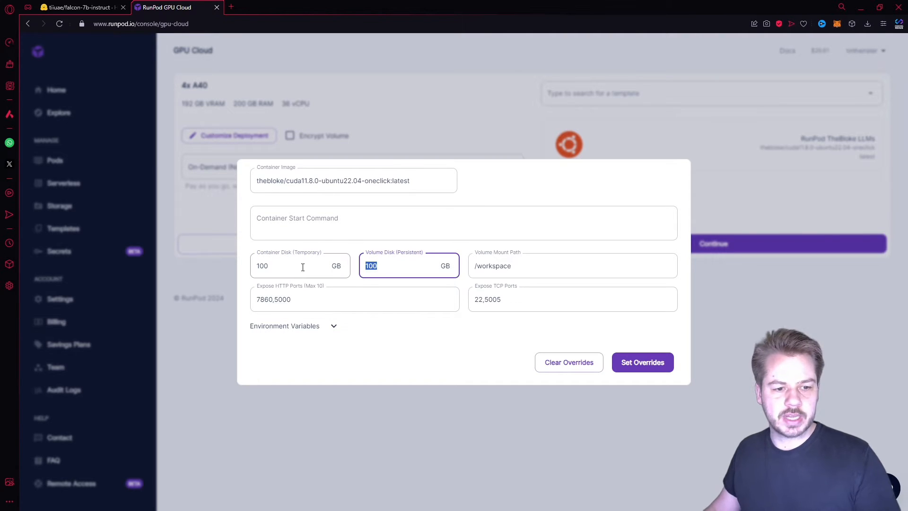
pyautogui.click(354, 299)
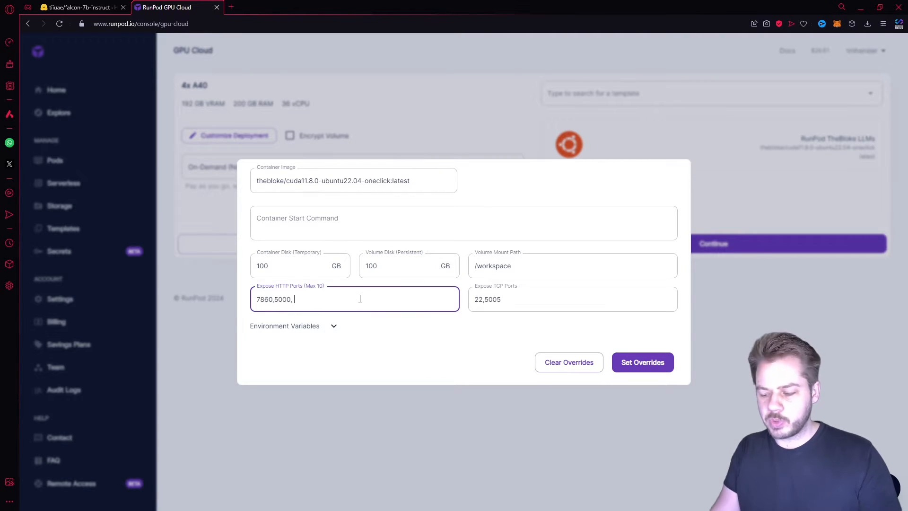
pyautogui.write('5002')
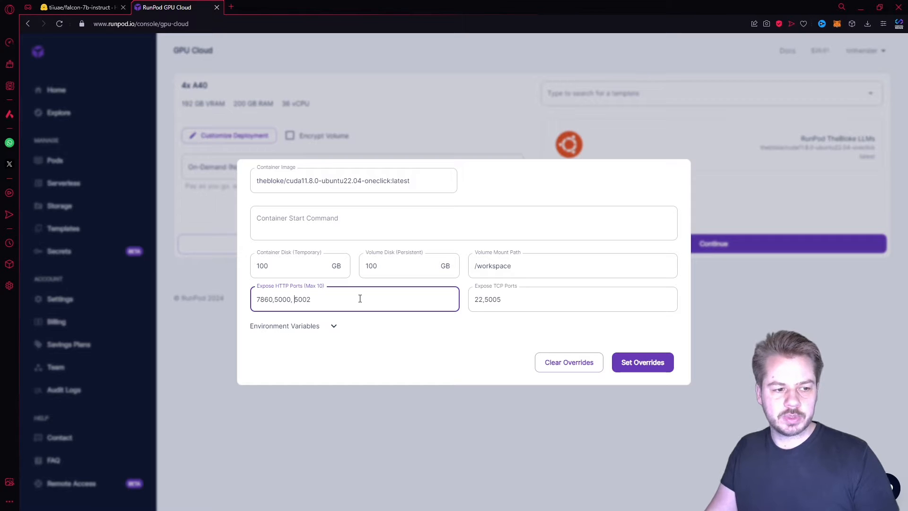
pyautogui.press('Backspace')
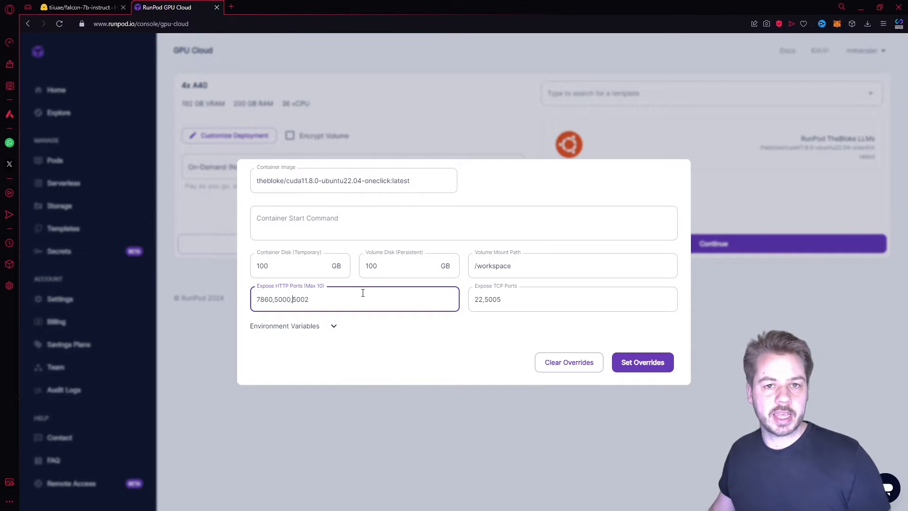
pyautogui.click(642, 362)
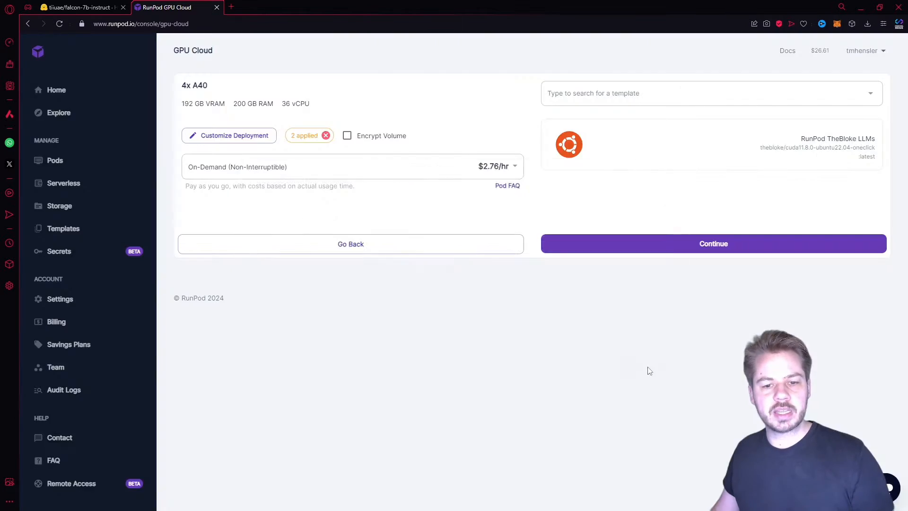
# Deploy the customized pod, then start and connect to its web terminal
pyautogui.click(713, 243)
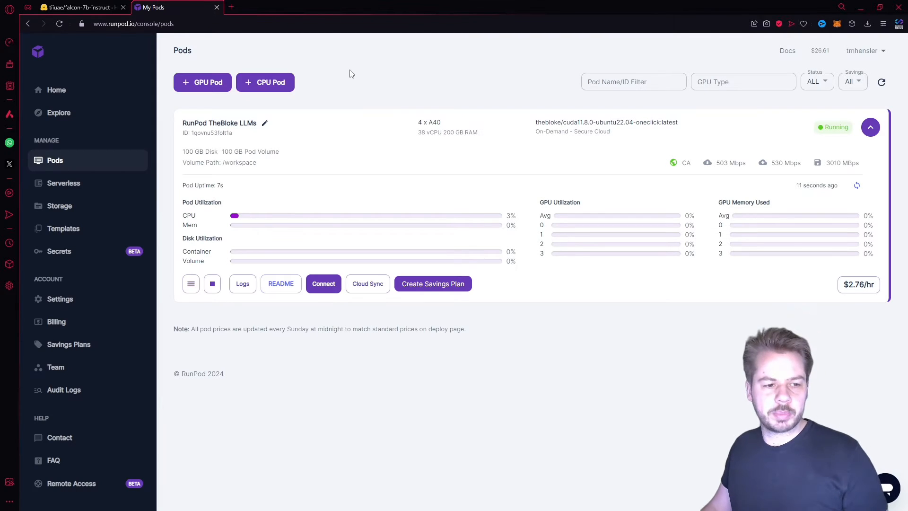
pyautogui.click(323, 284)
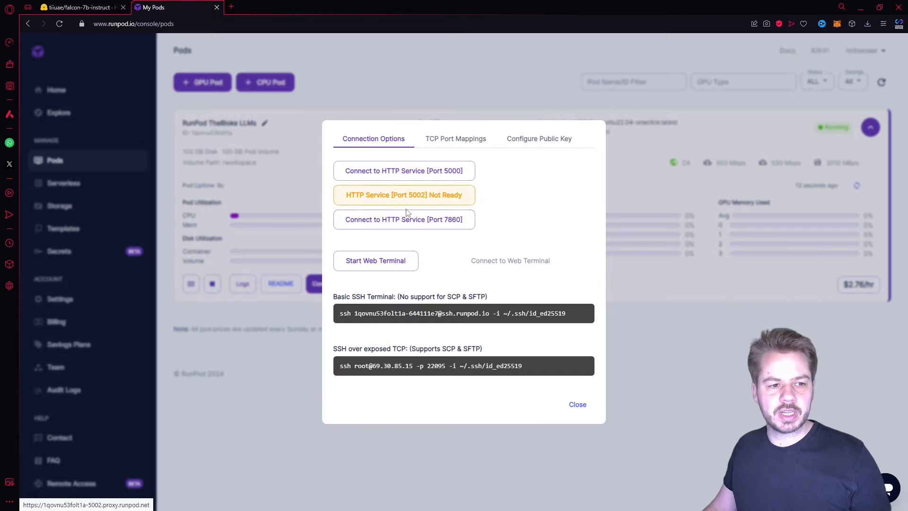
pyautogui.click(375, 260)
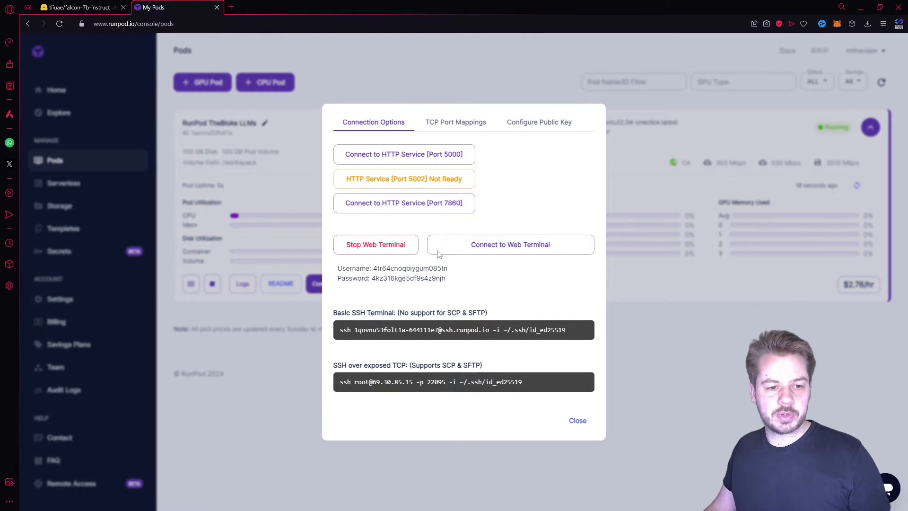
pyautogui.click(509, 244)
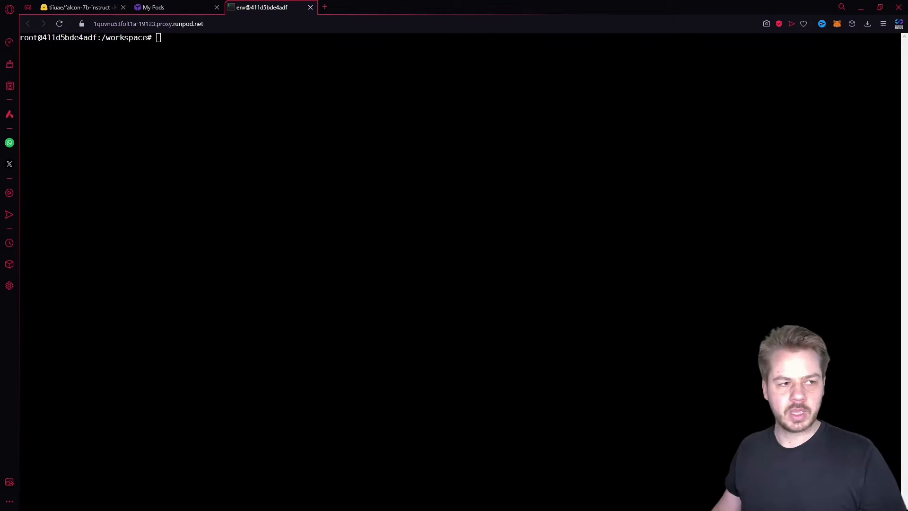
# Create and enter falcon-7b, then pip install torch, torchvision, torchaudio and transformers
pyautogui.write('mkdir falcon-7b')
pyautogui.write('cd falcon-7b/')
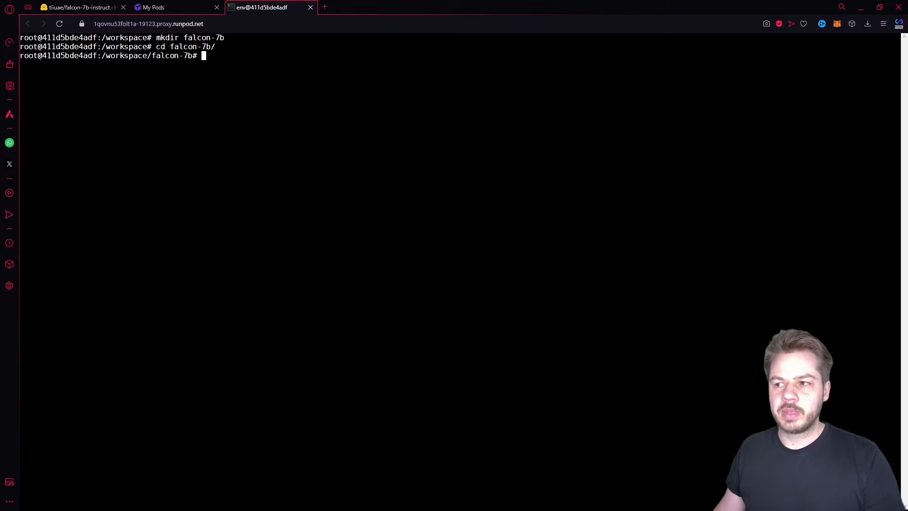
pyautogui.moveTo(459, 116)
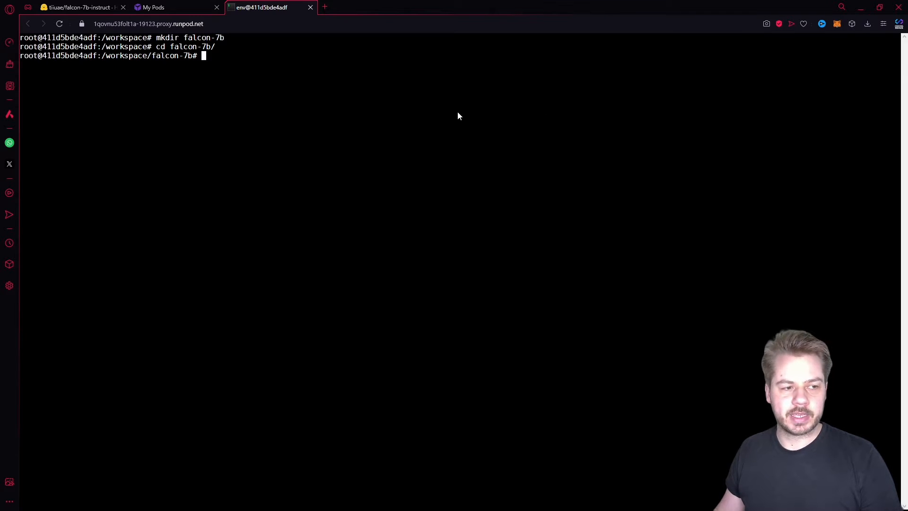
pyautogui.write('pip install torch torchvision torchaudio')
pyautogui.write('pip install transformers')
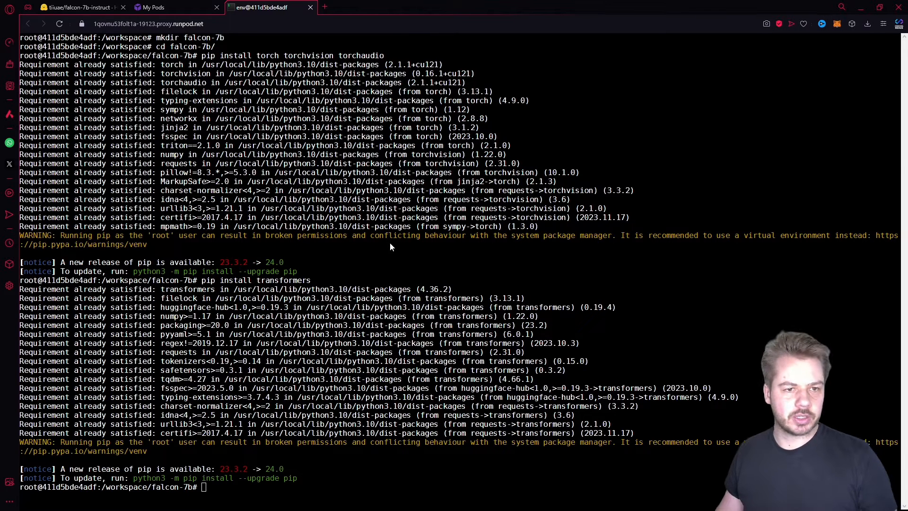
# Verify torch and transformers import with a python3 one-liner, then pip install Flask
pyautogui.write('python3 -c "import torch; import transformers; print(\'Success\')"')
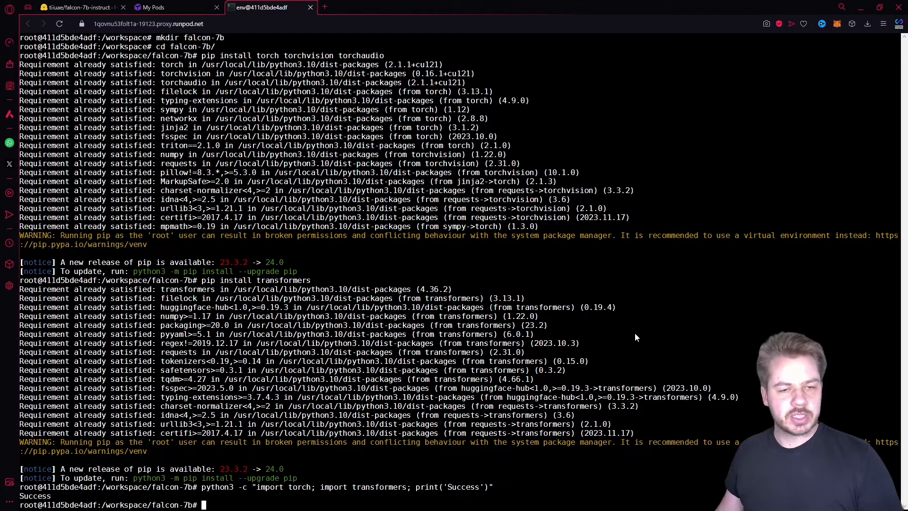
pyautogui.write('pip install Flask')
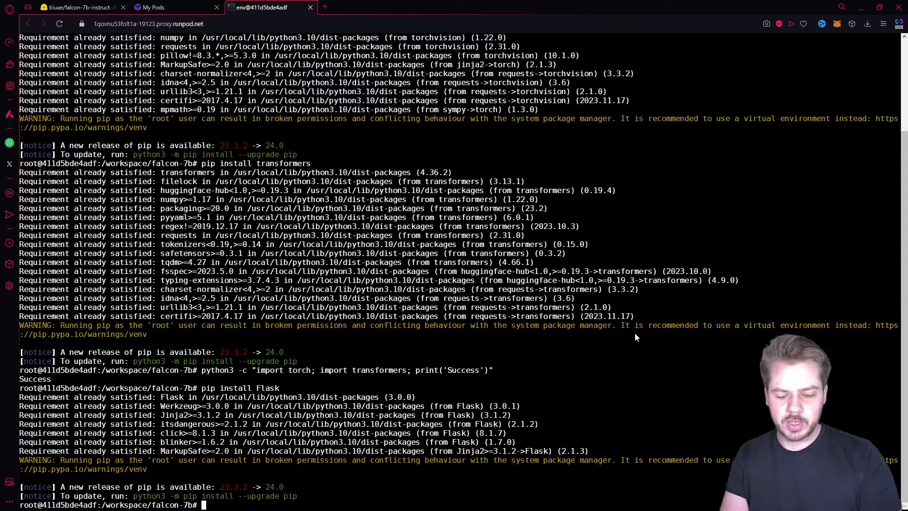
# Run apt update, install nano, and open a new main.py in nano
pyautogui.write('apt update')
pyautogui.write('apt install nano')
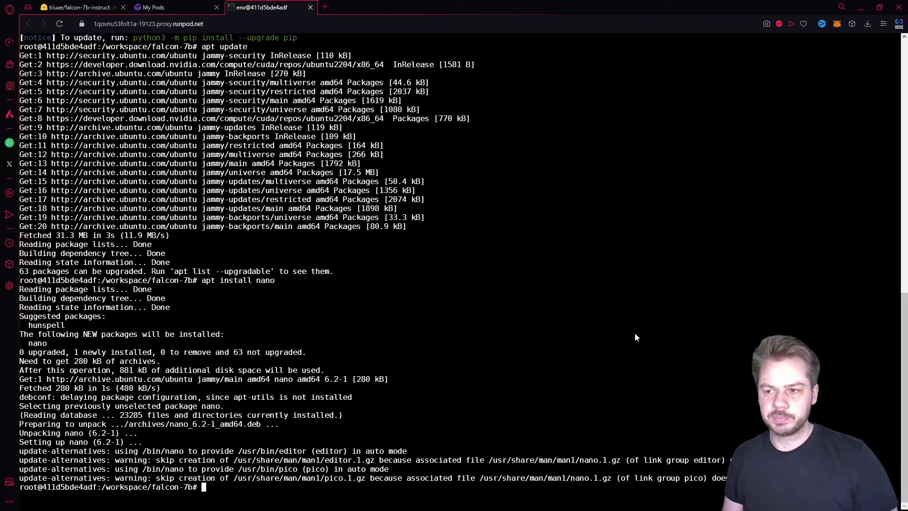
pyautogui.moveTo(567, 331)
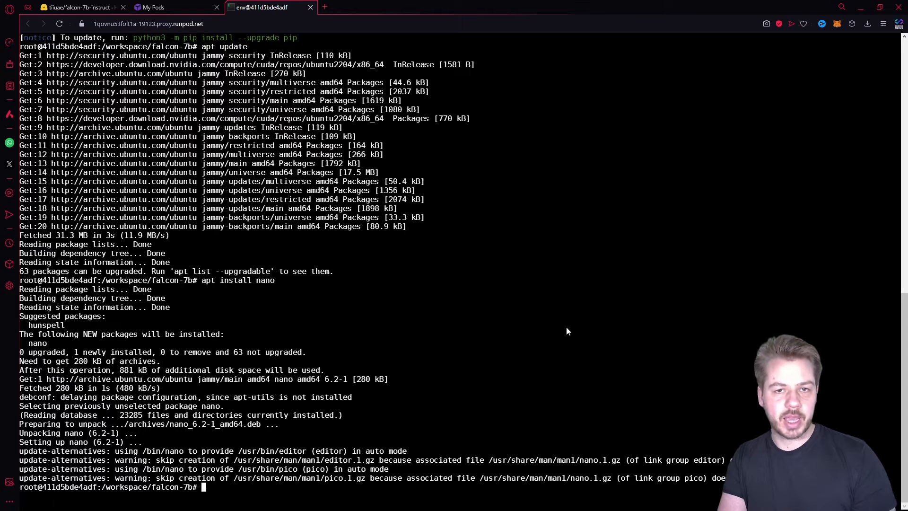
pyautogui.write('nano')
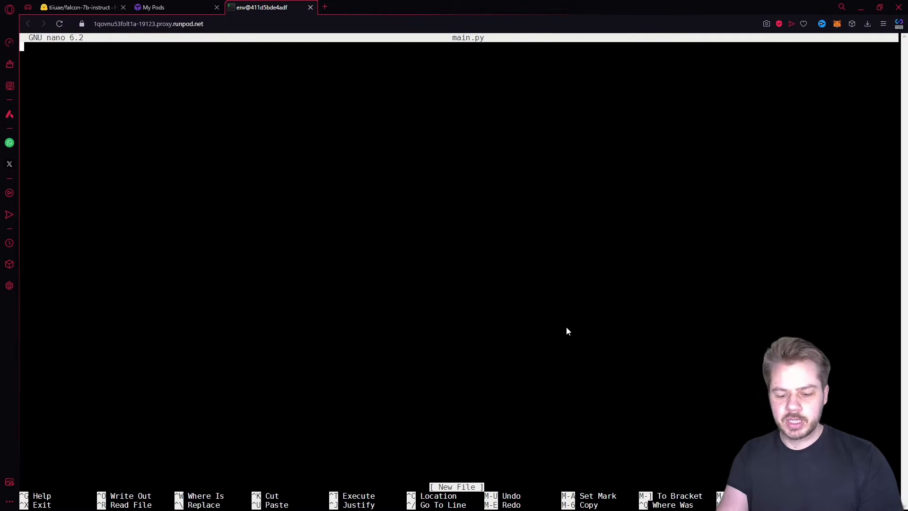
# Type imports for Flask, request, jsonify, AutoTokenizer, AutoModelForCausalLM and torch
pyautogui.write('from')
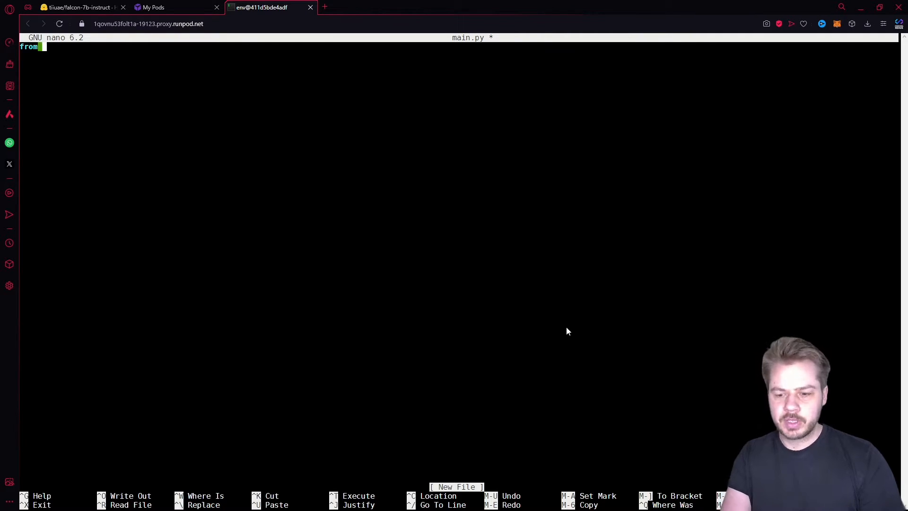
pyautogui.write('flask im')
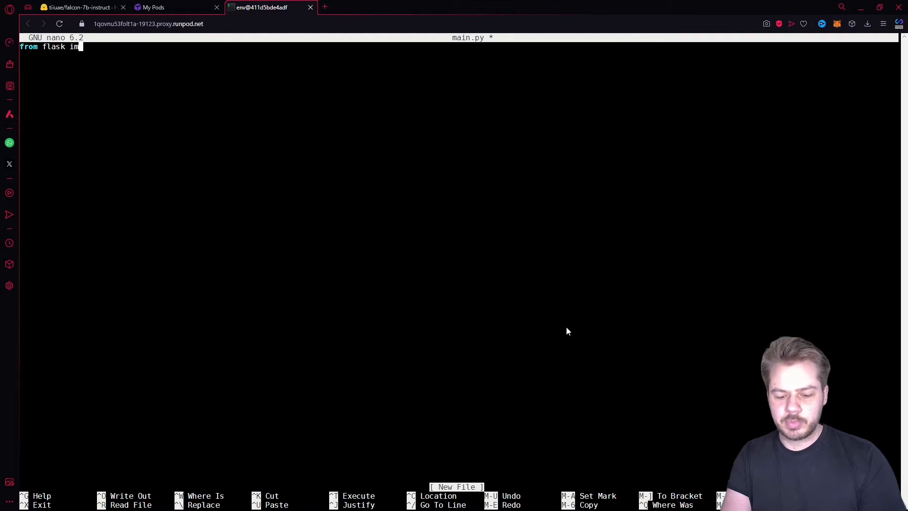
pyautogui.write('port Flask')
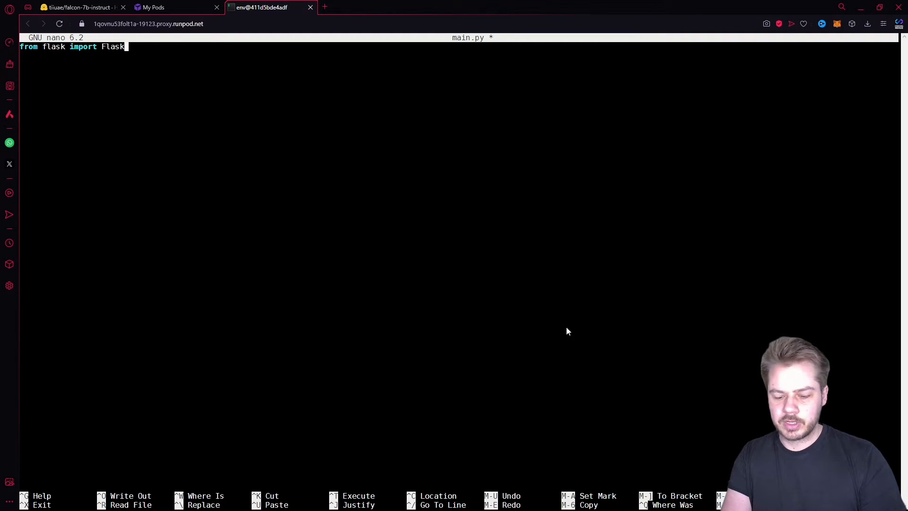
pyautogui.write(', request,')
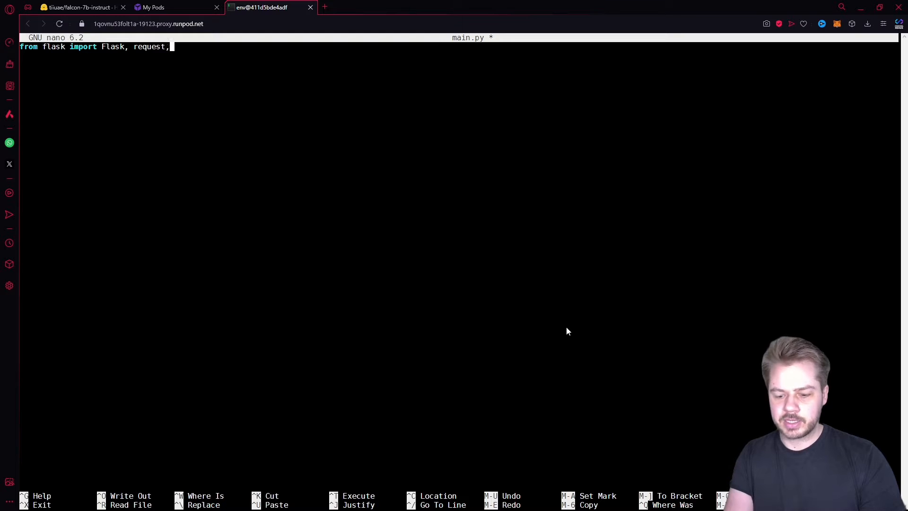
pyautogui.write('jsonify')
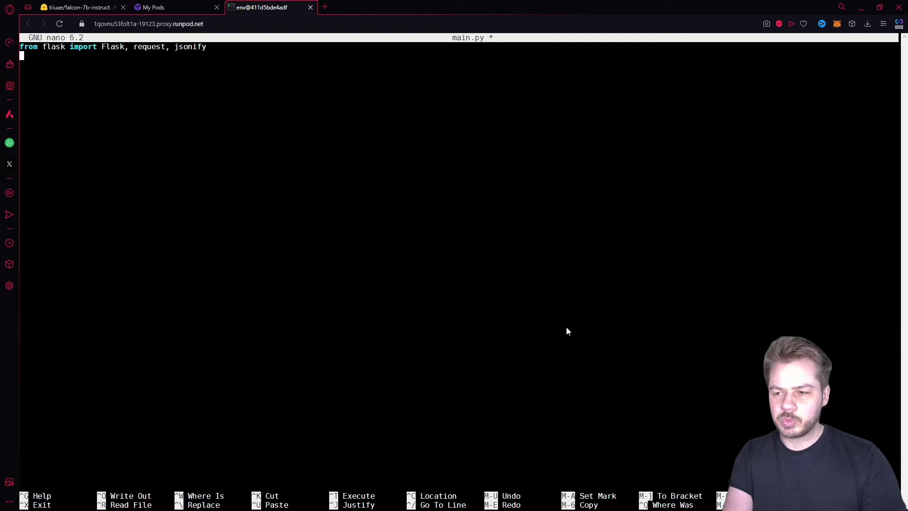
pyautogui.write('from')
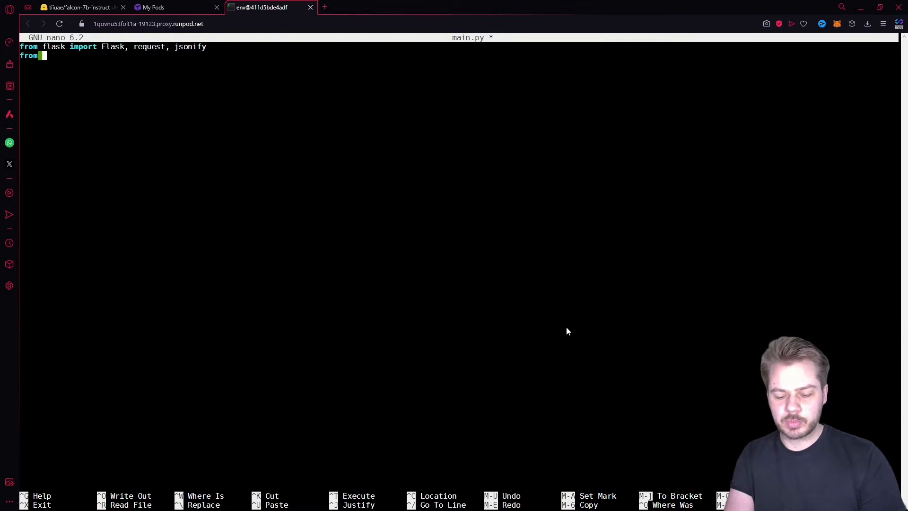
pyautogui.write('transformers imporr')
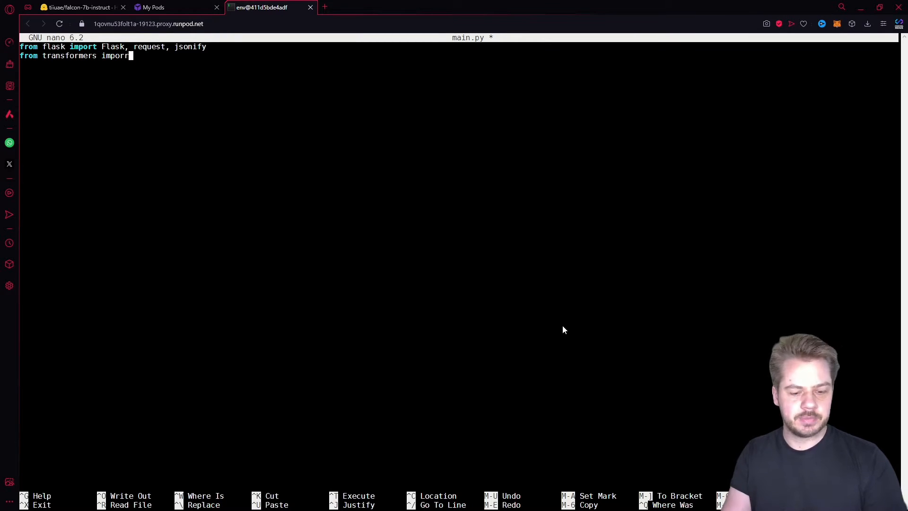
pyautogui.write('AutoTokenizer, AutoModelForCausalLM')
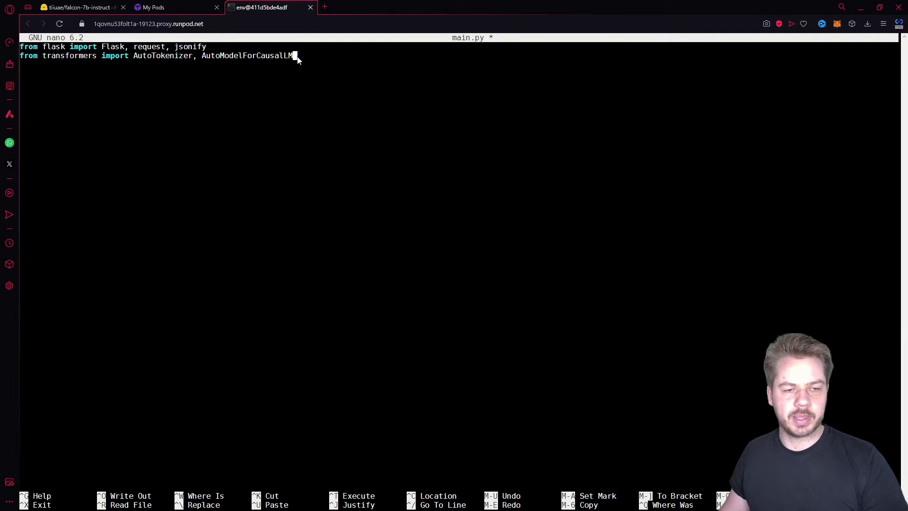
pyautogui.write('imporot')
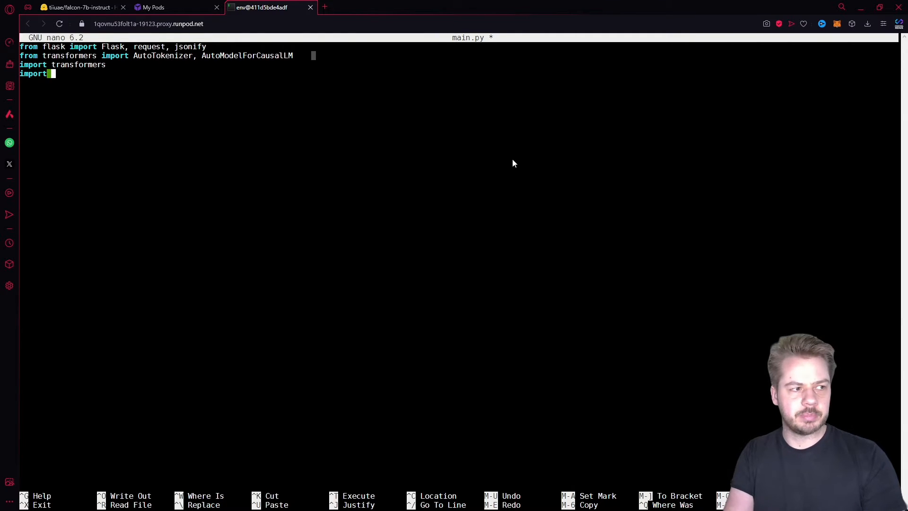
pyautogui.write('torch')
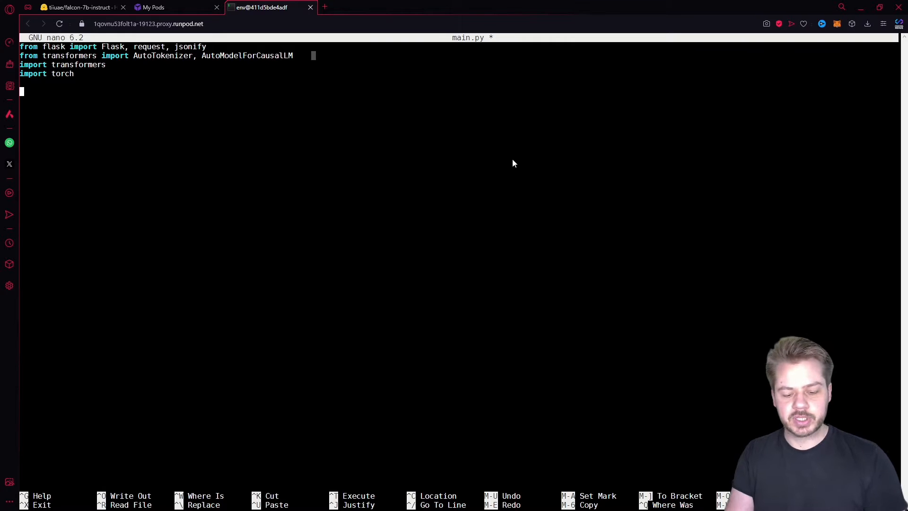
# Add the line app = Flask(__name__) below the imports
pyautogui.write('app =')
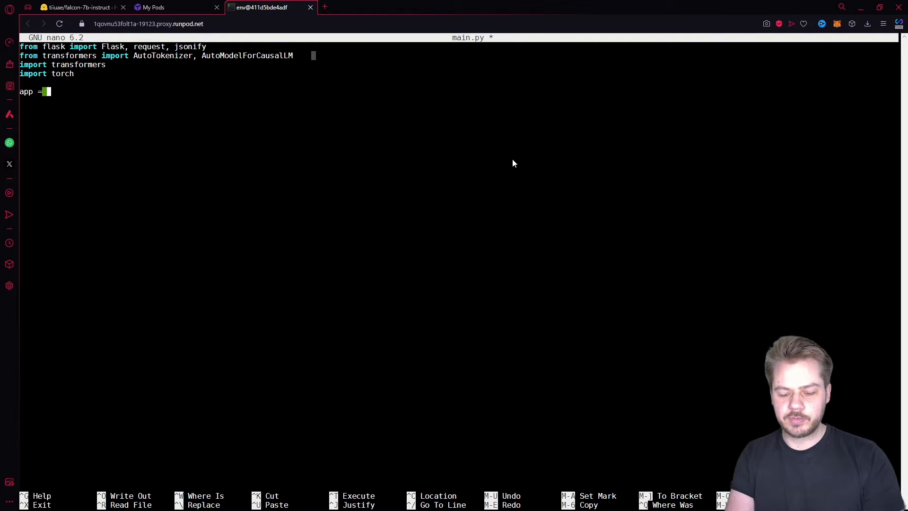
pyautogui.write('Flask')
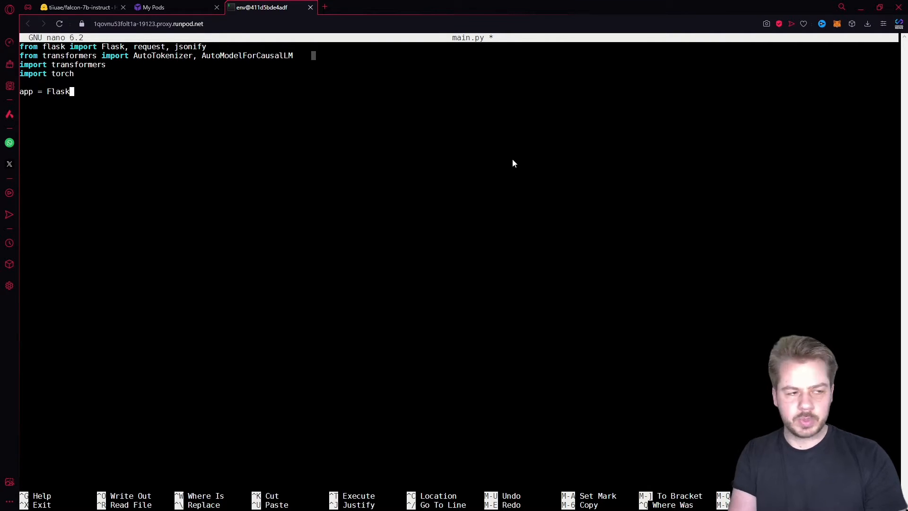
pyautogui.write('()')
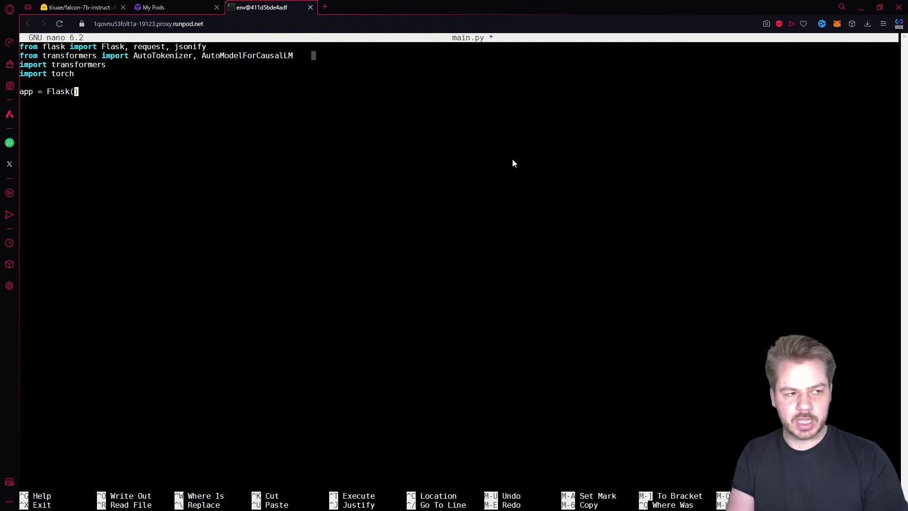
pyautogui.write('__name_')
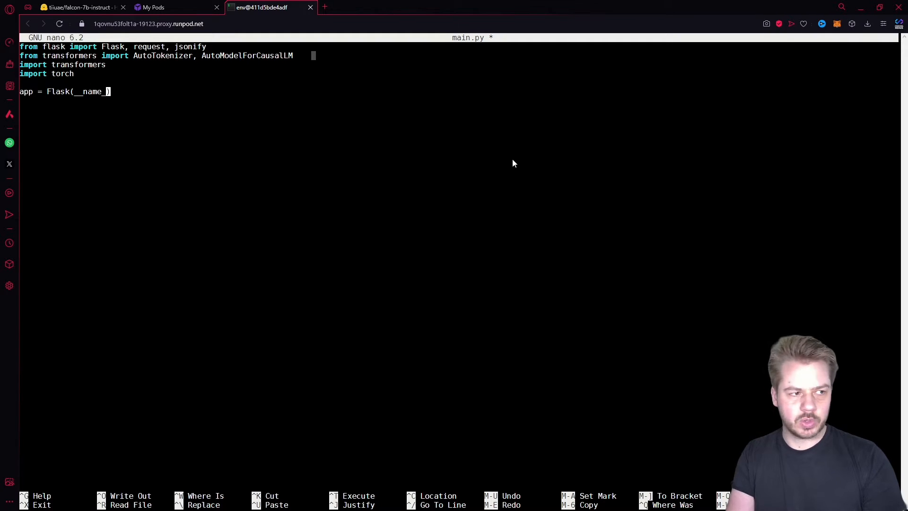
pyautogui.press('enter')
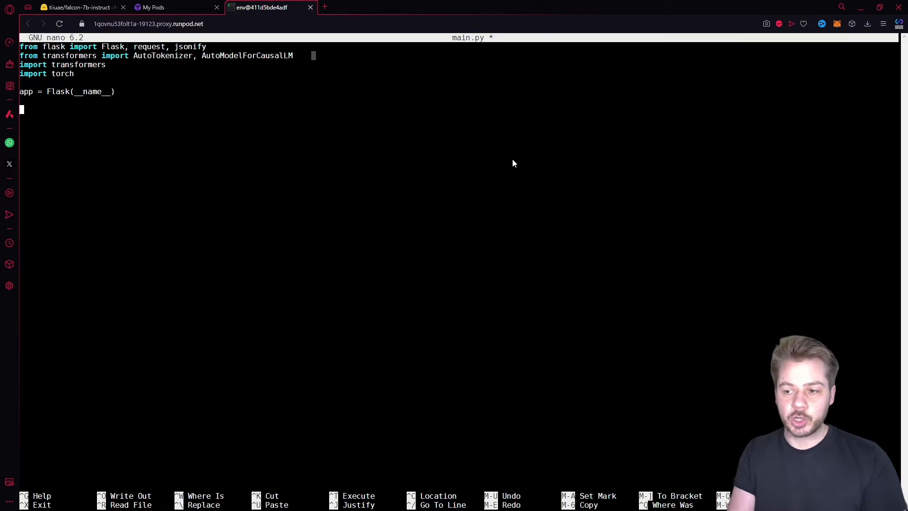
# Add a #Load Model section with model_name, the tokenizer and a text-generation pipeline
pyautogui.write('#Load Model')
pyautogui.click(151, 127)
pyautogui.write('model_name = "tiiuae/falcon-7b-instruct')
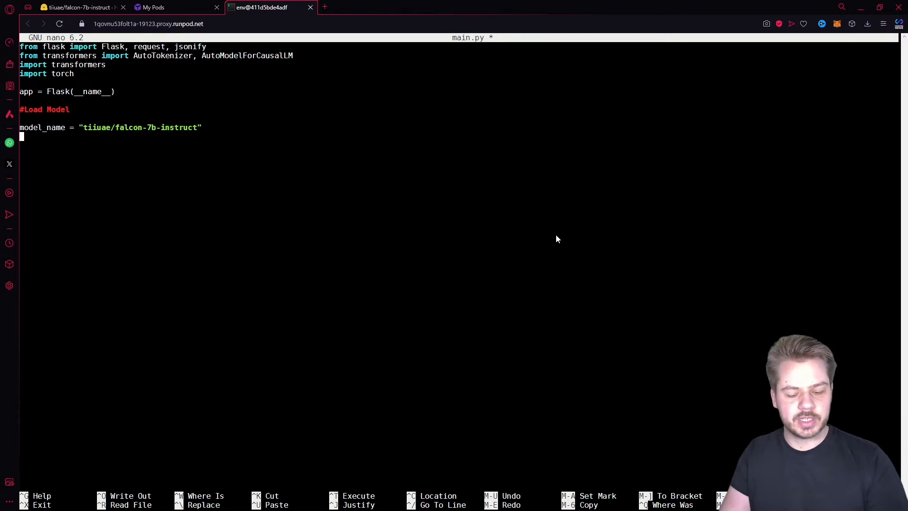
pyautogui.write('tokenizer = AutoTokenizer.from_pretrained(model_name)')
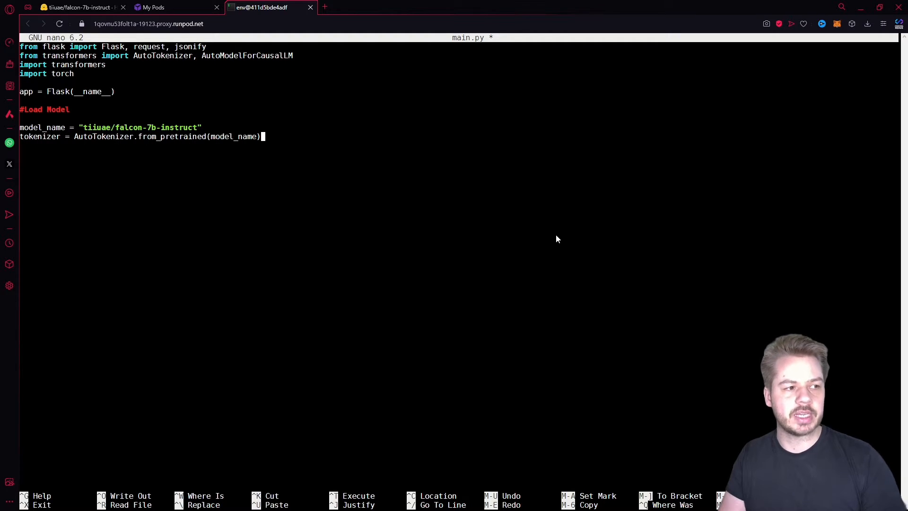
pyautogui.press('enter')
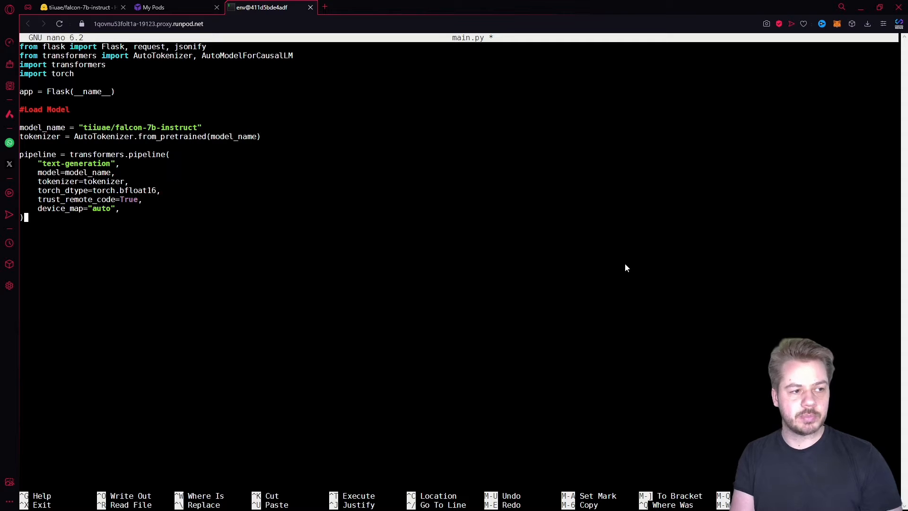
pyautogui.moveTo(90, 382)
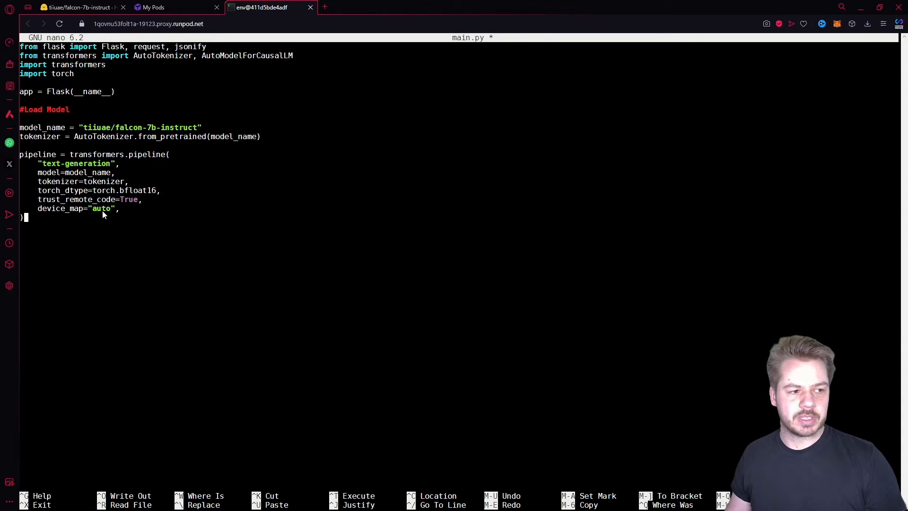
pyautogui.moveTo(97, 236)
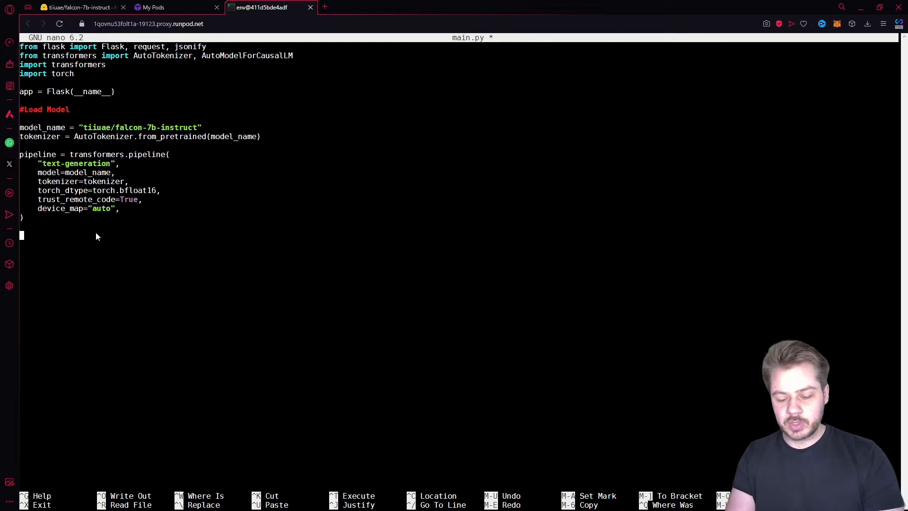
pyautogui.write('@app.')
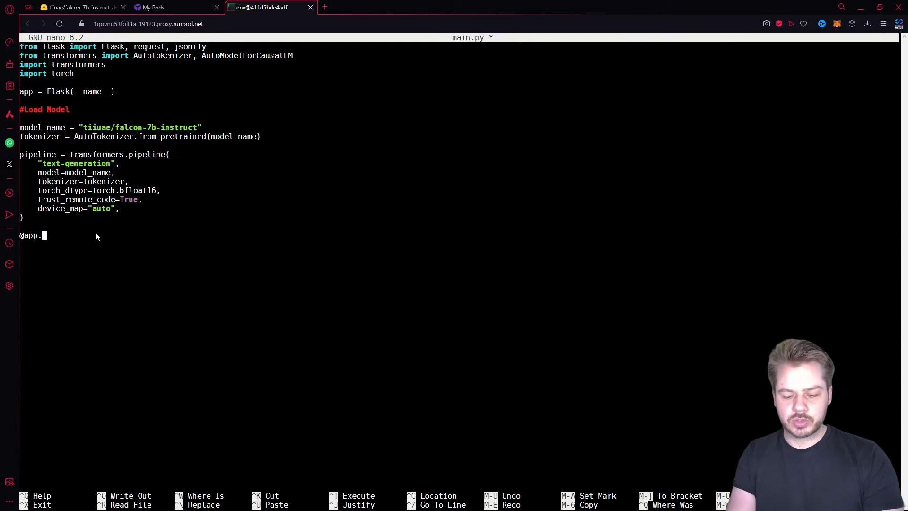
pyautogui.write('route')
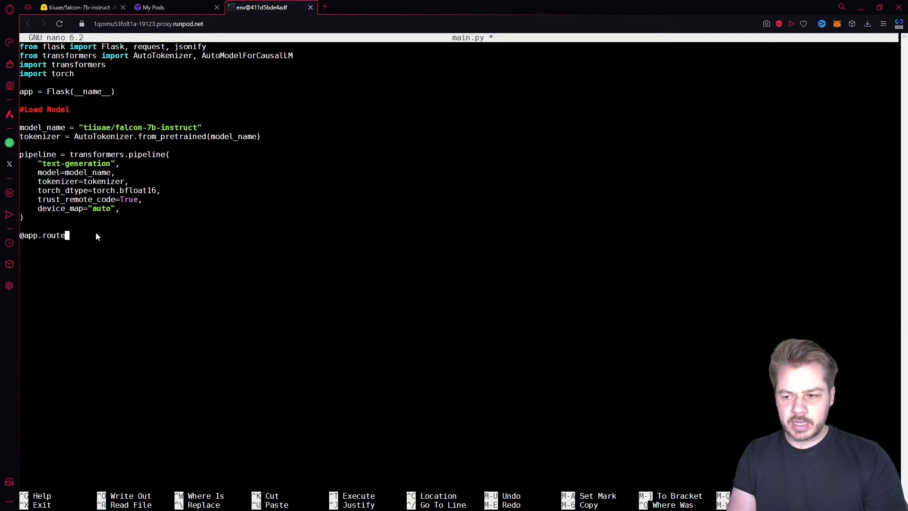
pyautogui.write("('/")
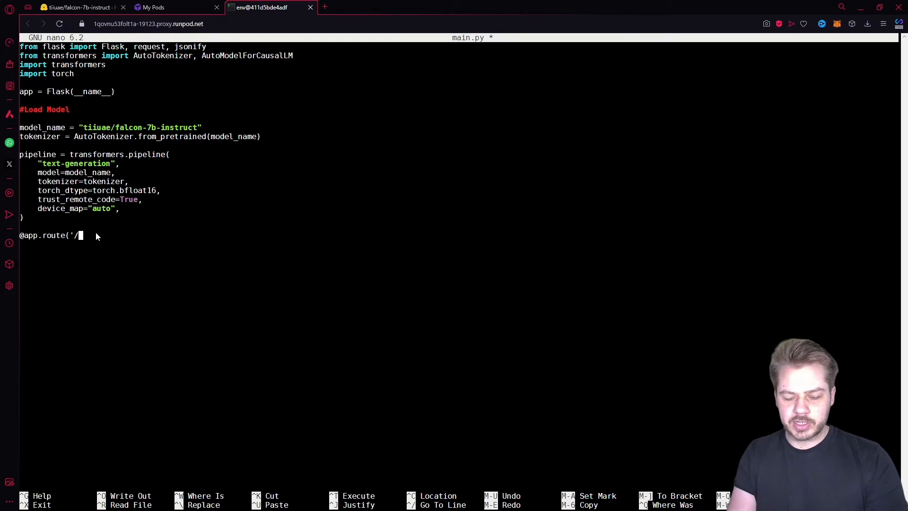
pyautogui.write("generate',")
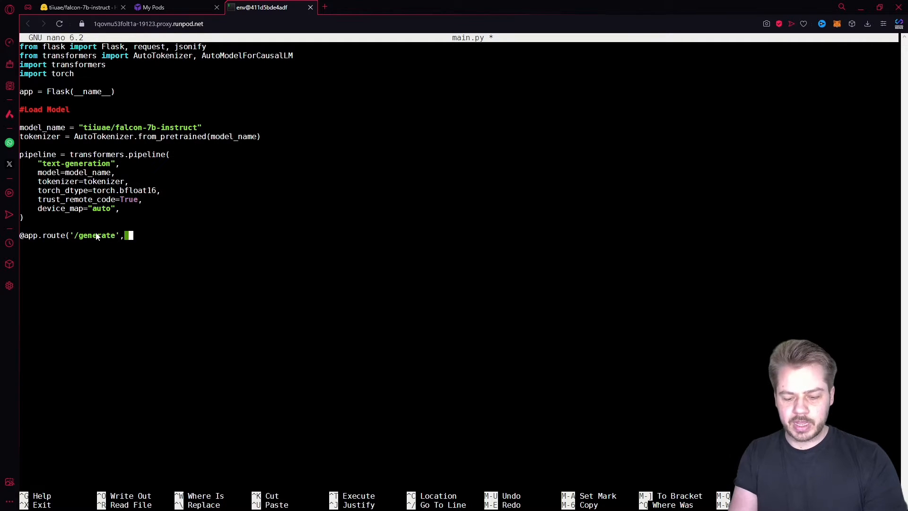
pyautogui.write("methpd=['POST")
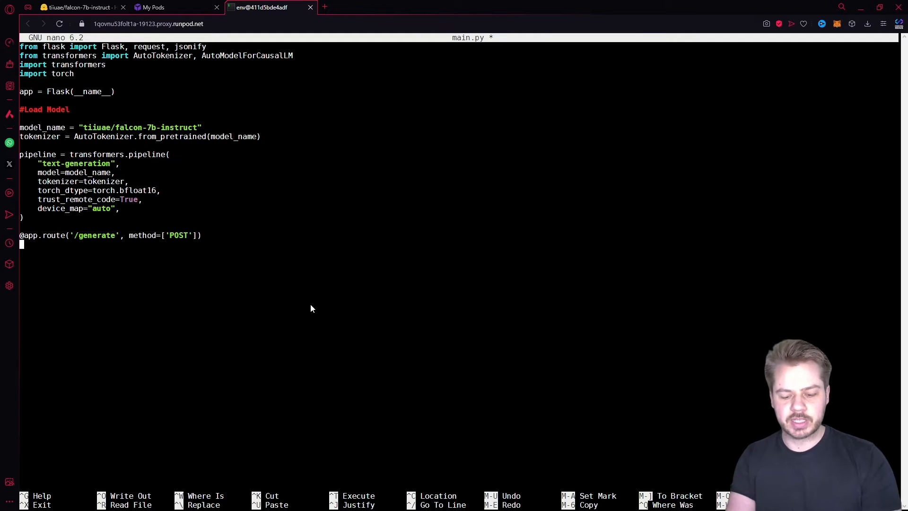
pyautogui.write('defg')
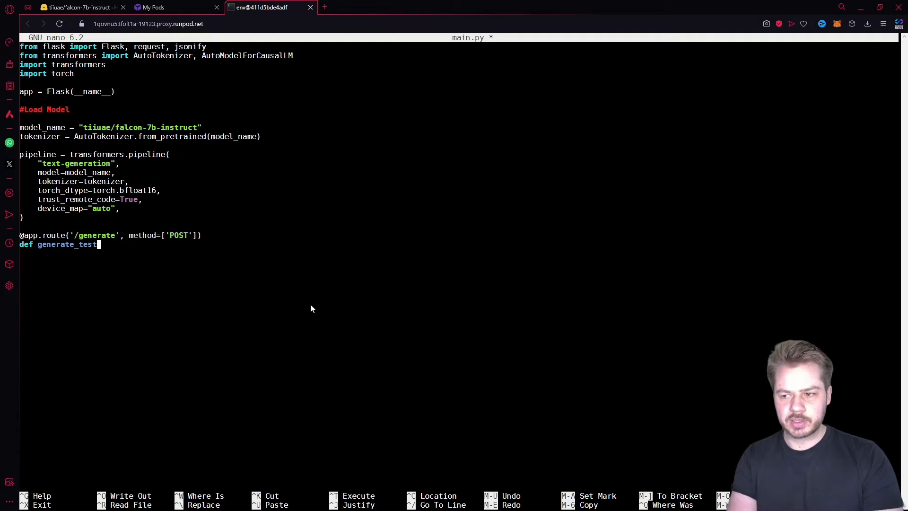
# Add an `if request.method == 'POST':` check to the generate_test handler
pyautogui.write('():')
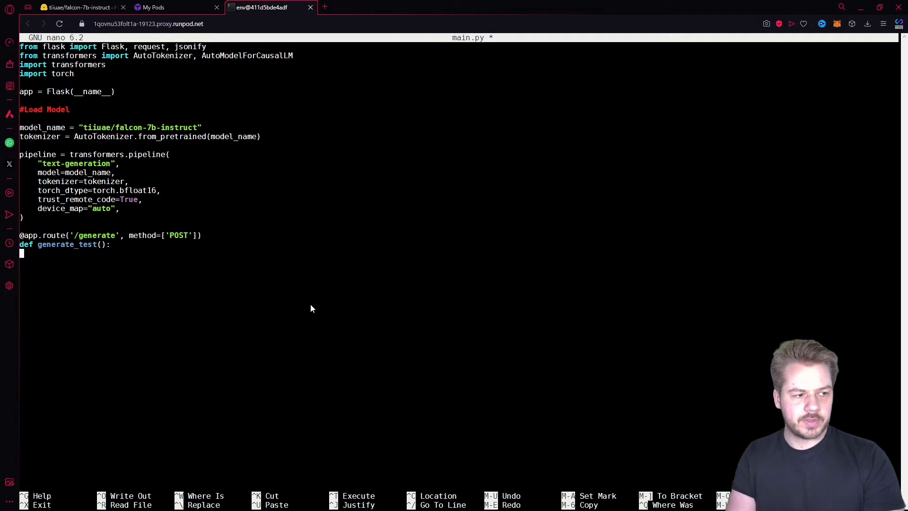
pyautogui.write('i')
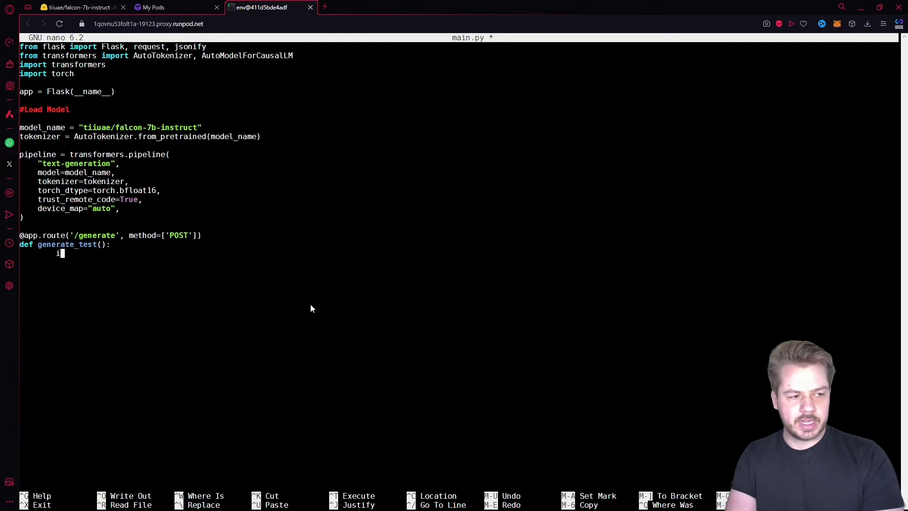
pyautogui.write('if(')
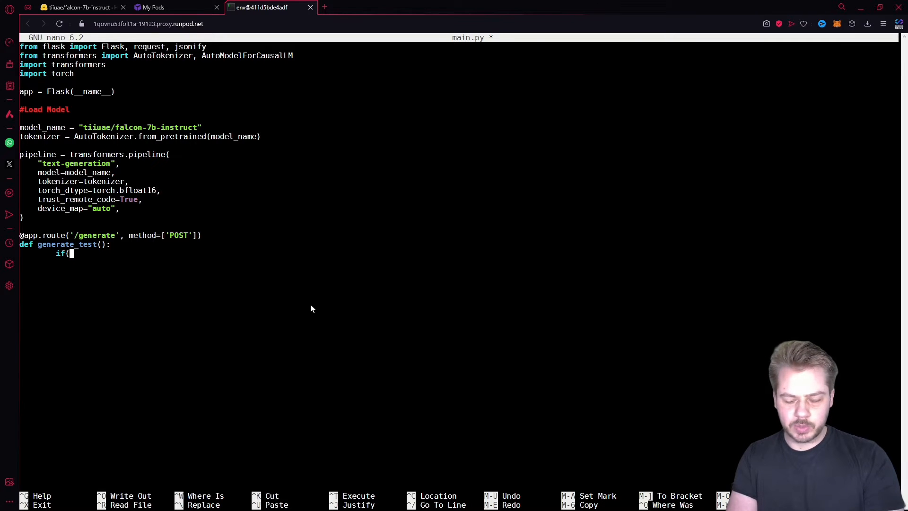
pyautogui.write('request.method =')
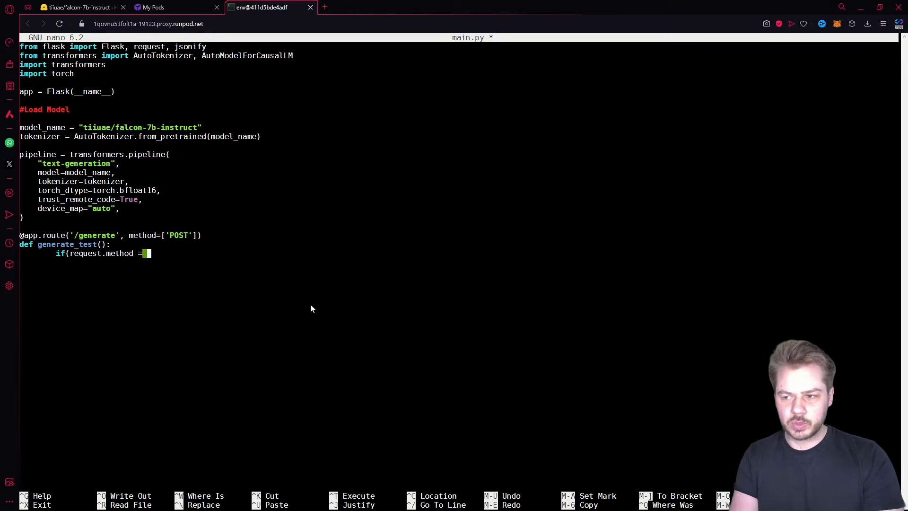
pyautogui.write("= 'POST':")
pyautogui.click(459, 262)
pyautogui.write('data')
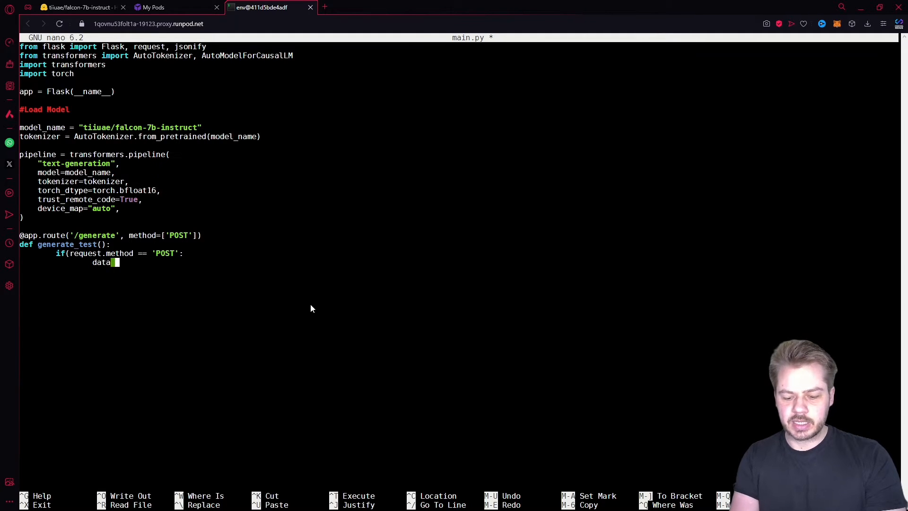
# Read the prompt from the request JSON with `data.get('key', '')`
pyautogui.write('= request.')
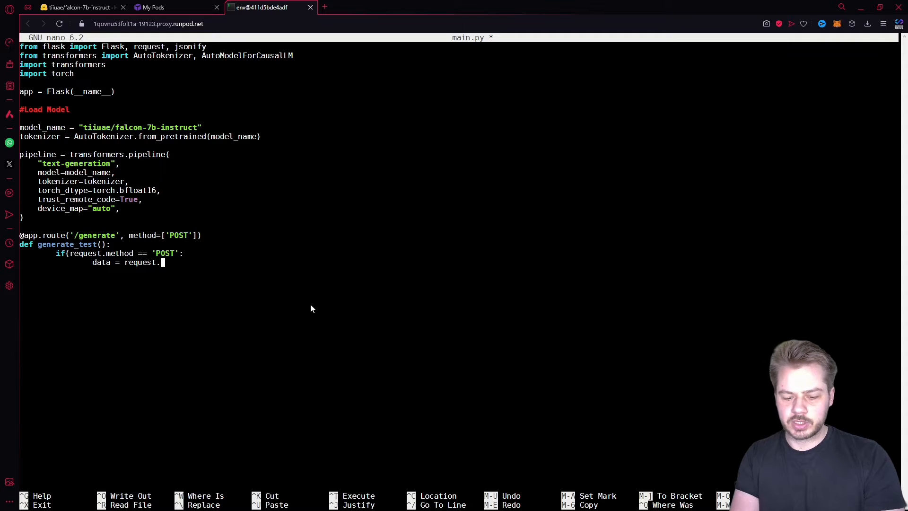
pyautogui.write('json')
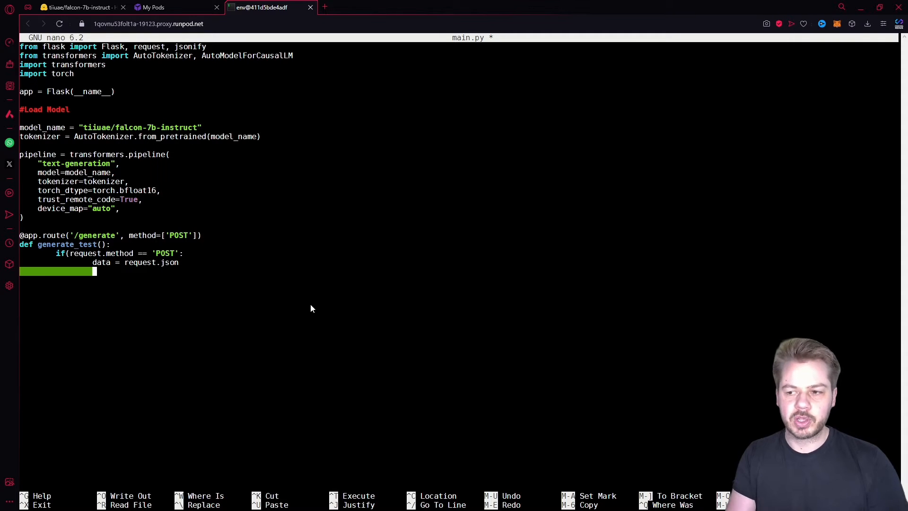
pyautogui.write('propmpt')
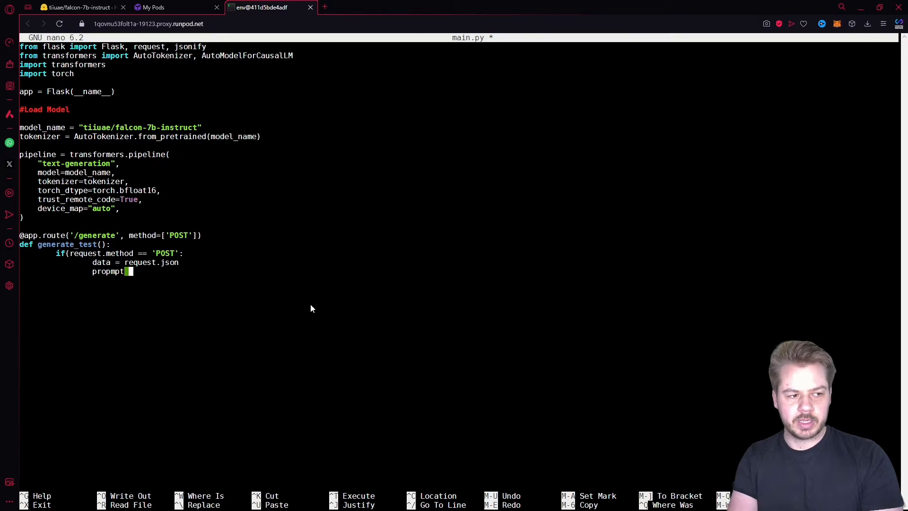
pyautogui.press('Backspace')
pyautogui.write(' = d')
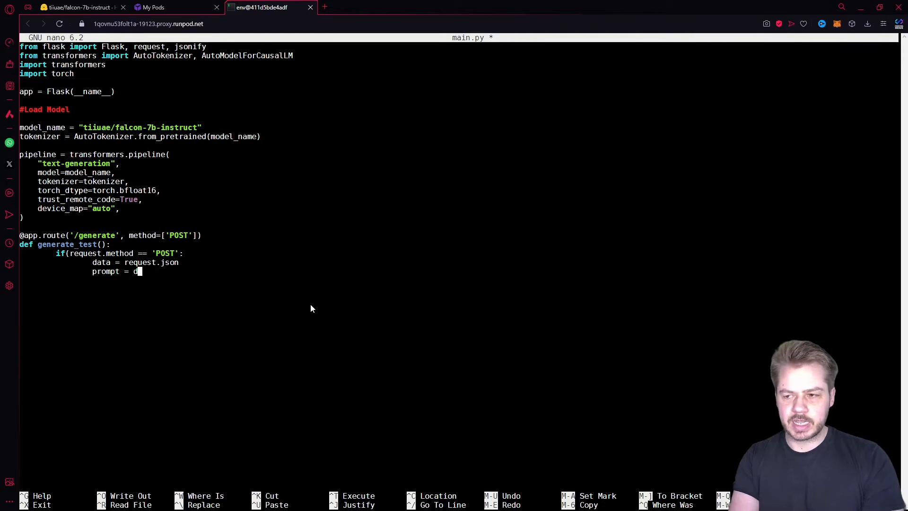
pyautogui.write('ata.get')
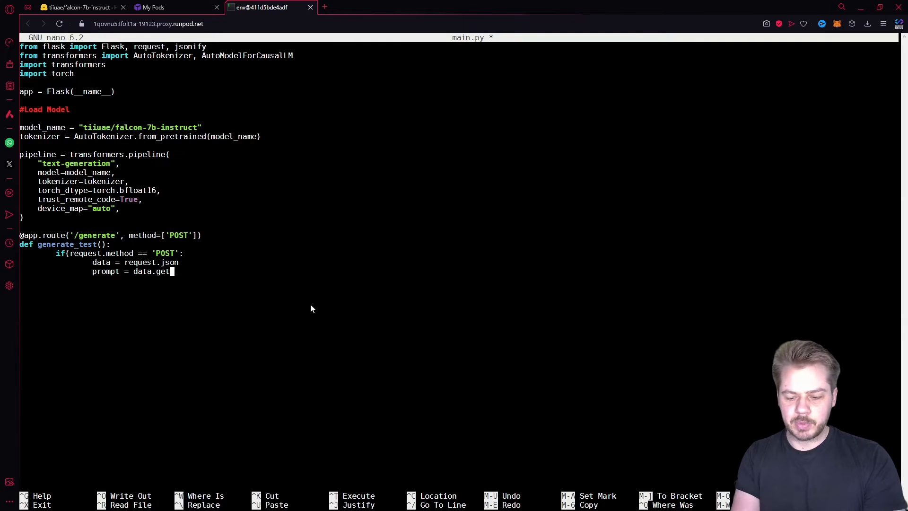
pyautogui.write("('ke")
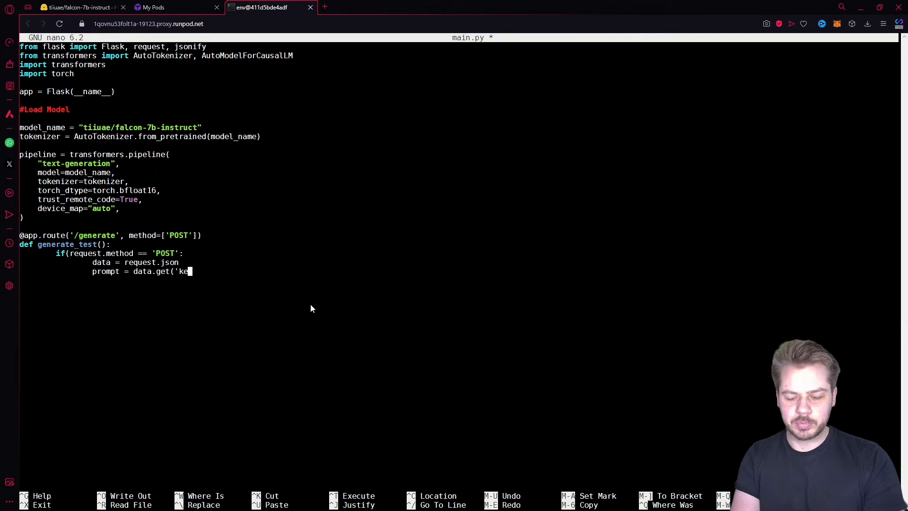
pyautogui.write("y', '')")
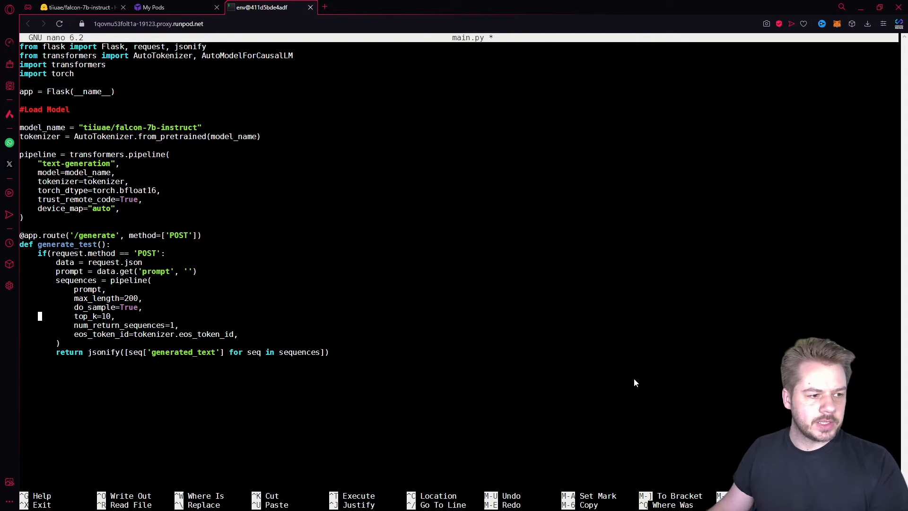
pyautogui.doubleClick(75, 281)
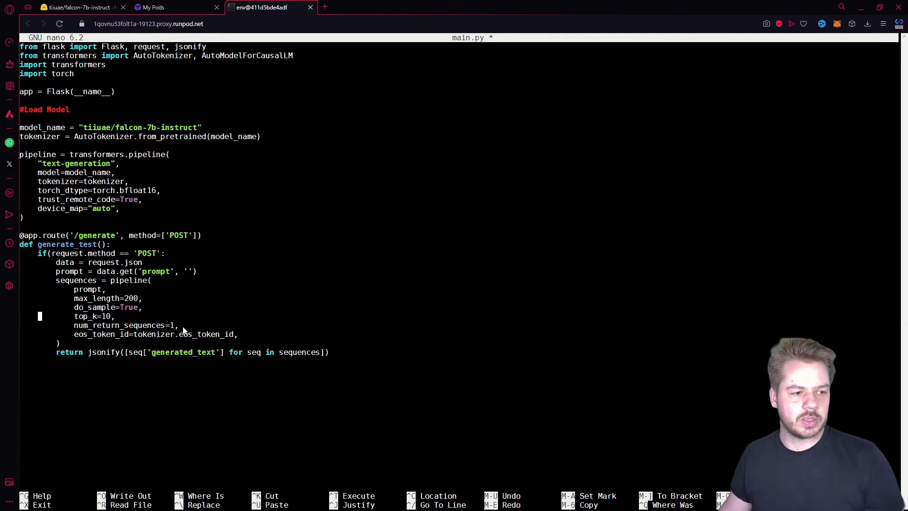
pyautogui.moveTo(166, 339)
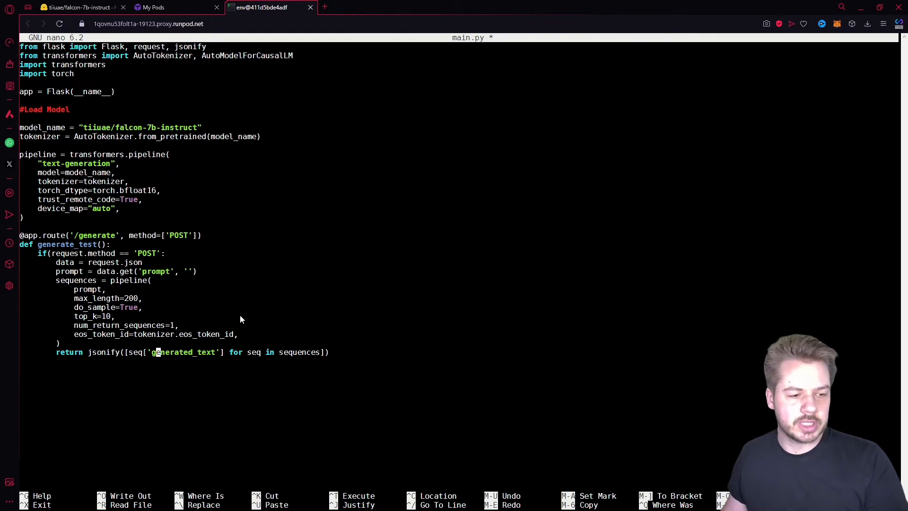
pyautogui.moveTo(294, 340)
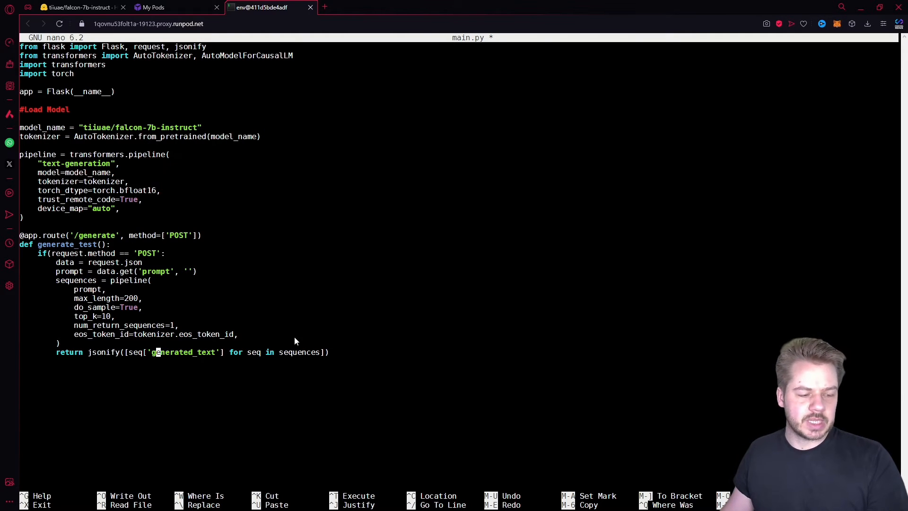
pyautogui.moveTo(154, 355)
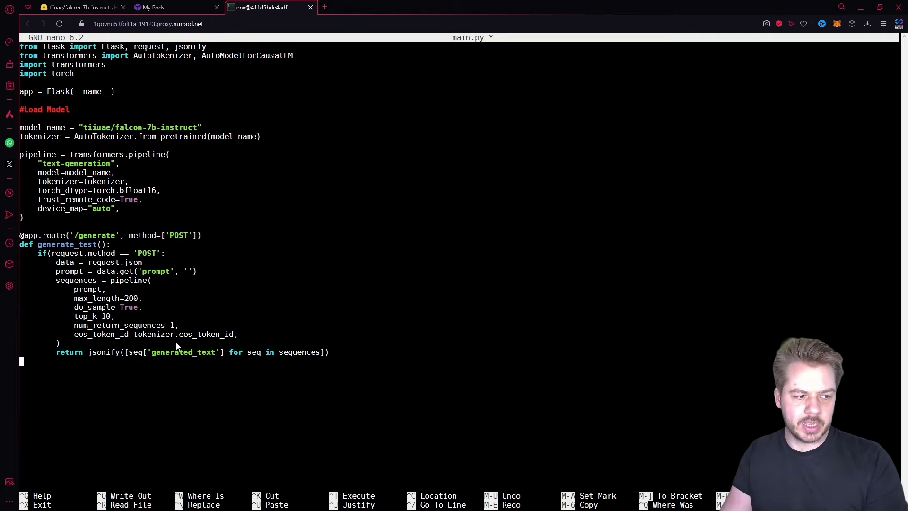
# Add the `if __name__ == '__main__':` guard at the end of main.py
pyautogui.write('if')
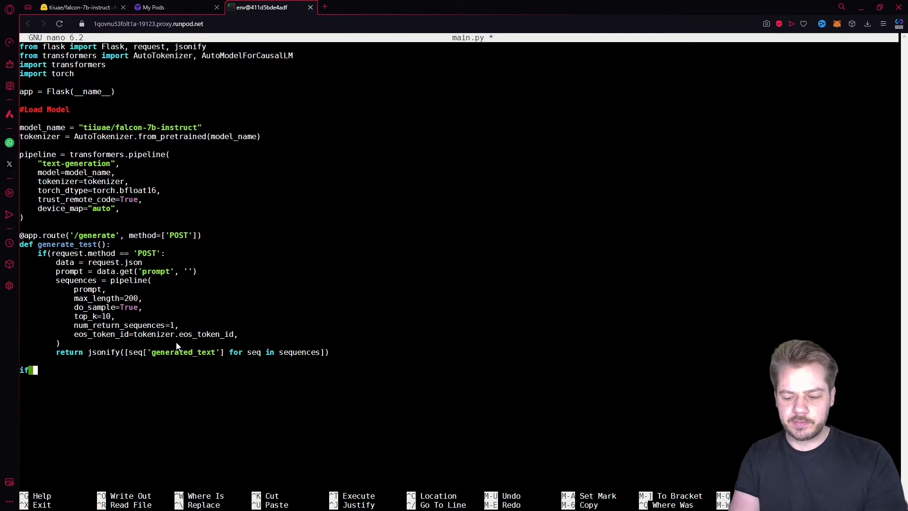
pyautogui.write('__name_')
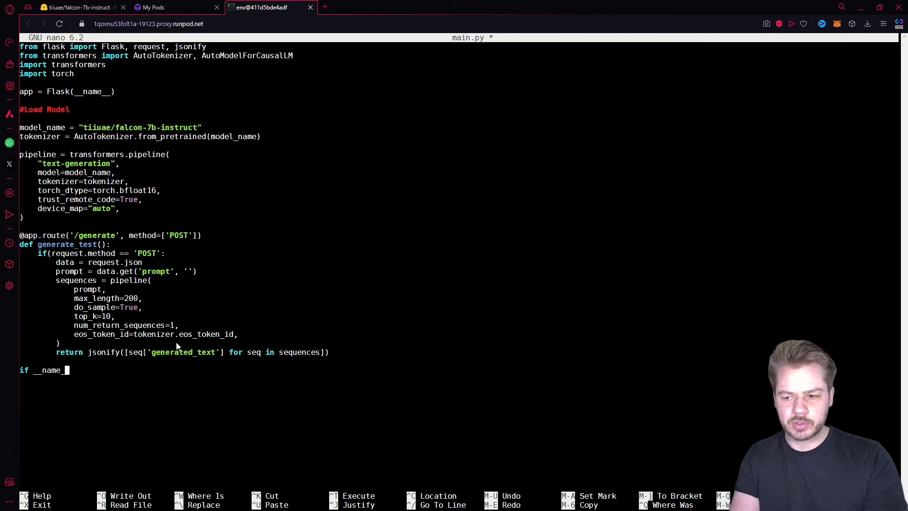
pyautogui.write("== '")
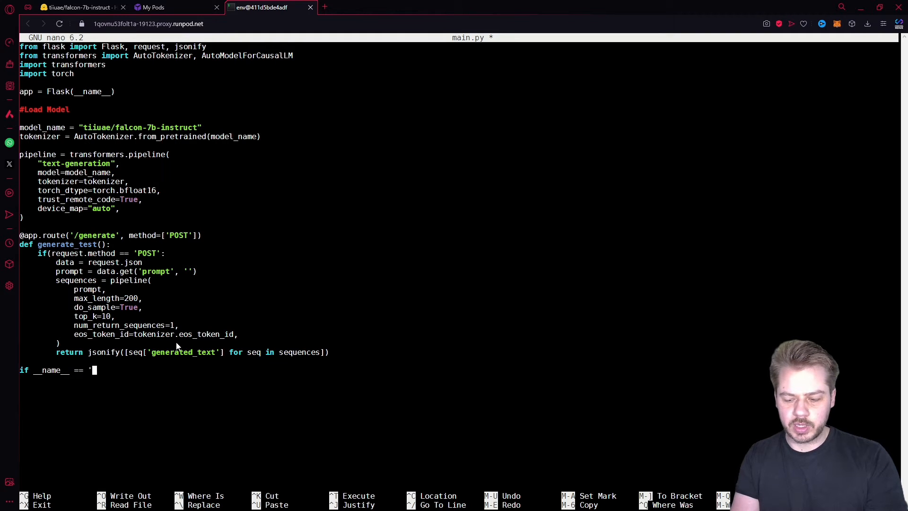
pyautogui.write("__main__':")
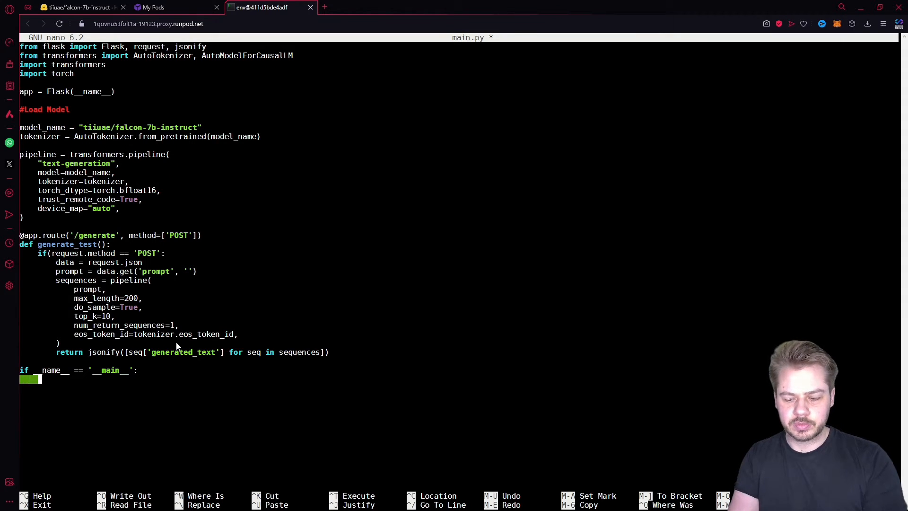
# Write `app.run(debug=True, host='0.0.0.0', port=5002)` under the guard
pyautogui.write('app.run')
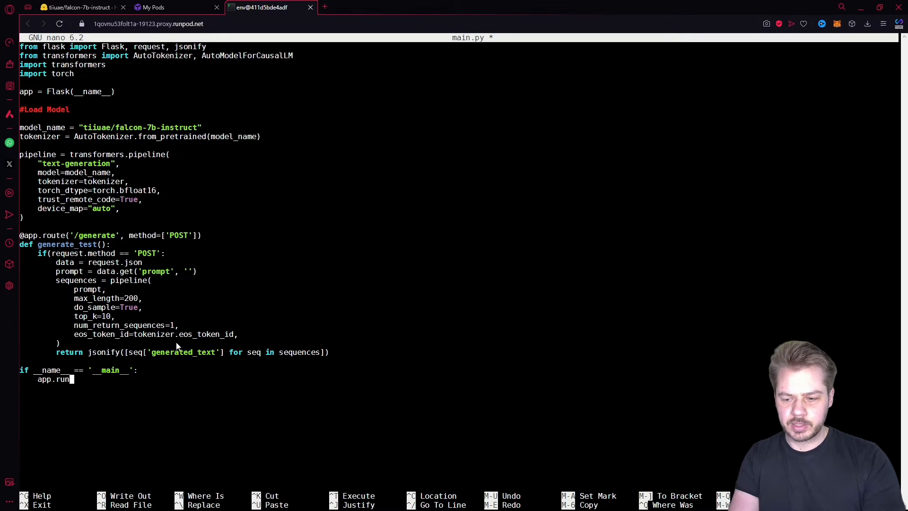
pyautogui.write('(debug=True,')
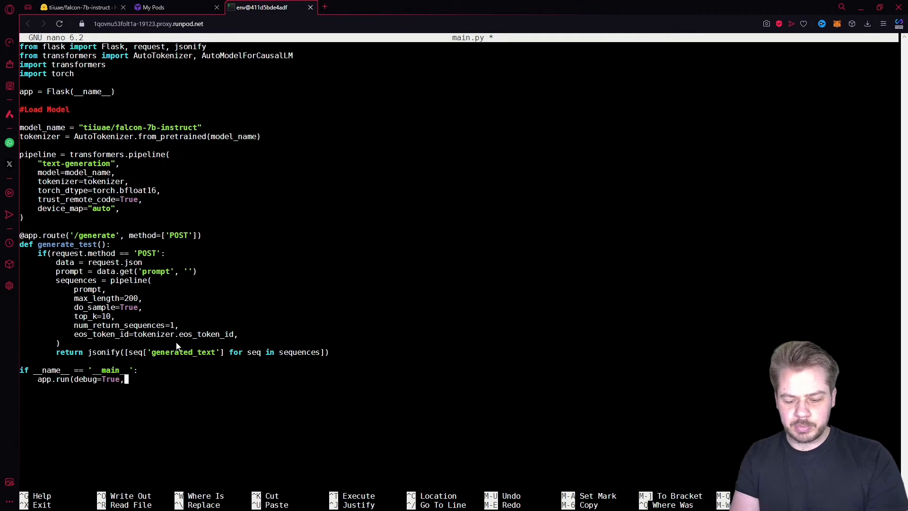
pyautogui.write('host')
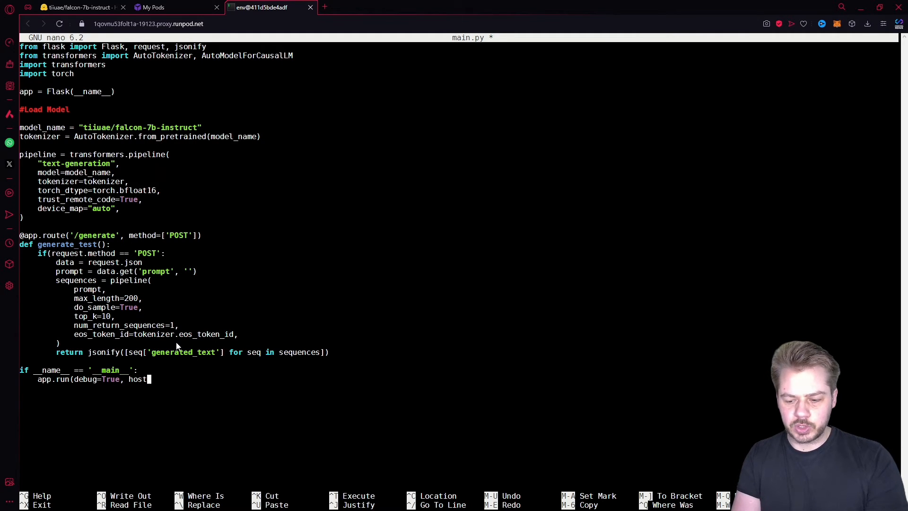
pyautogui.write('=')
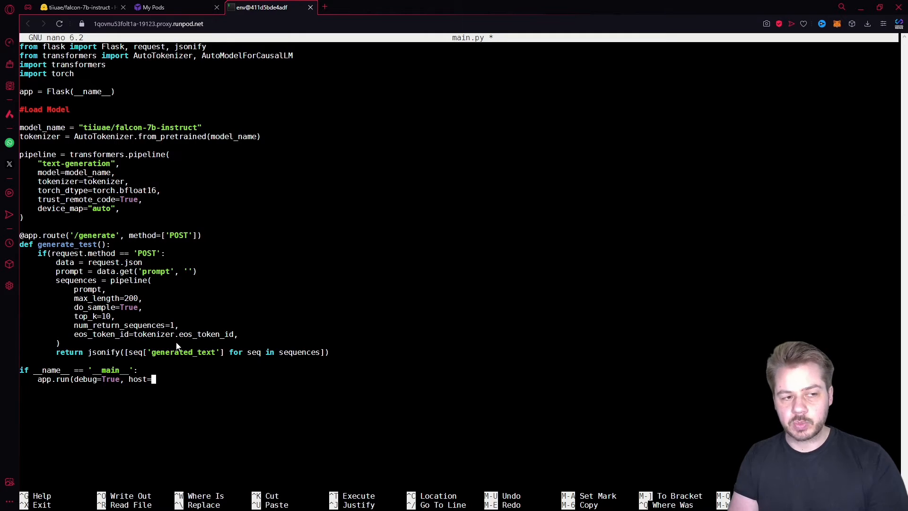
pyautogui.write("'")
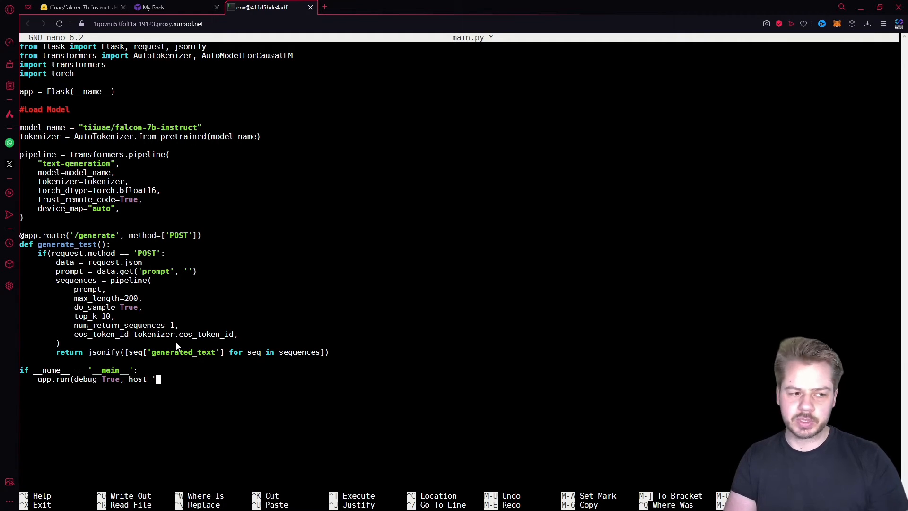
pyautogui.write('0.0.')
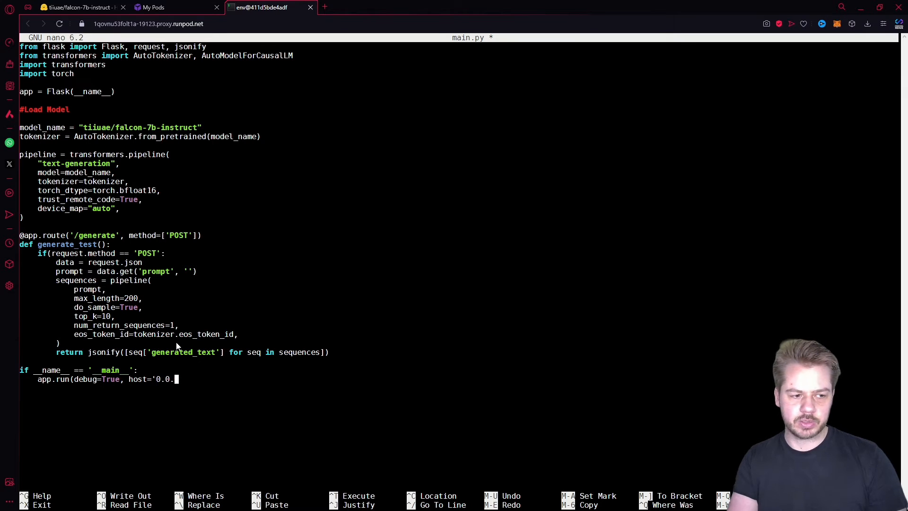
pyautogui.write("0.0.0'")
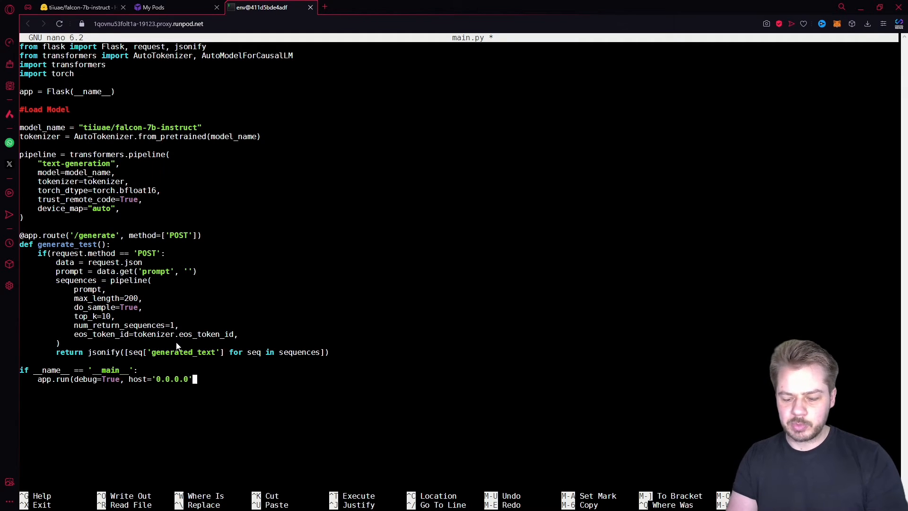
pyautogui.write(', port')
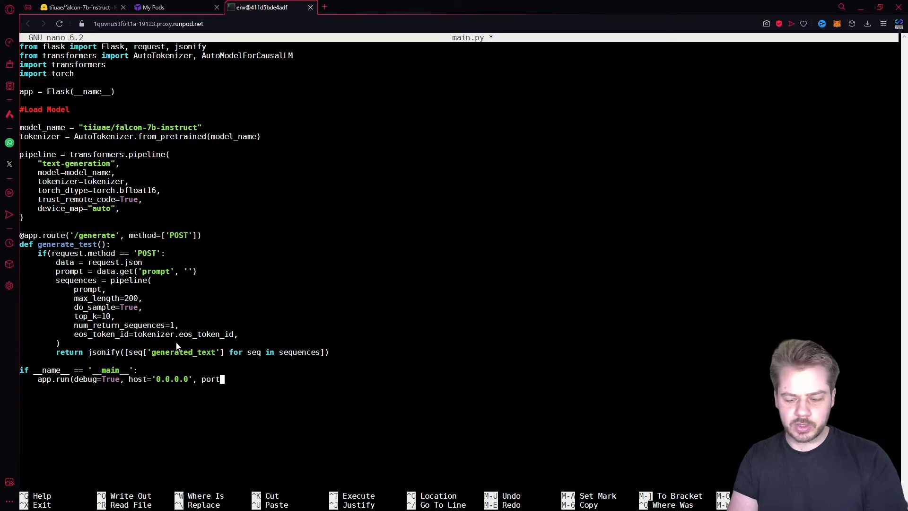
pyautogui.write('=')
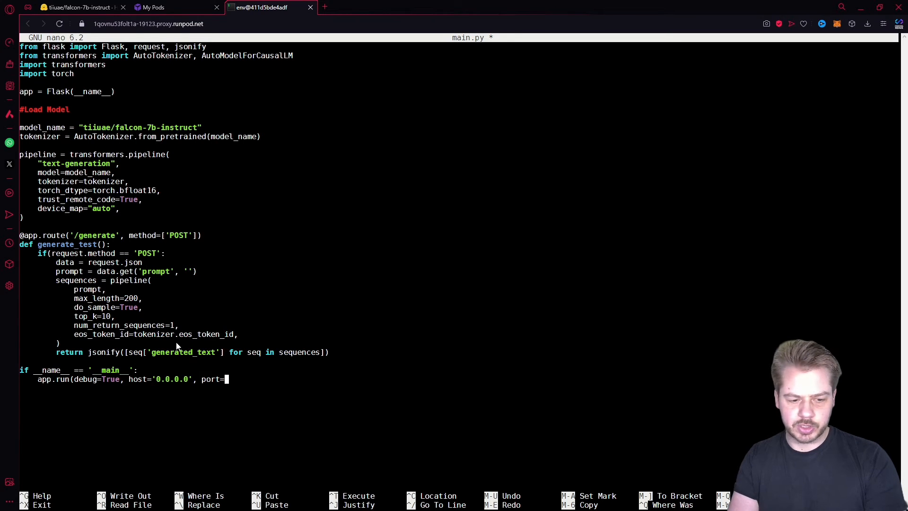
pyautogui.write('5002')
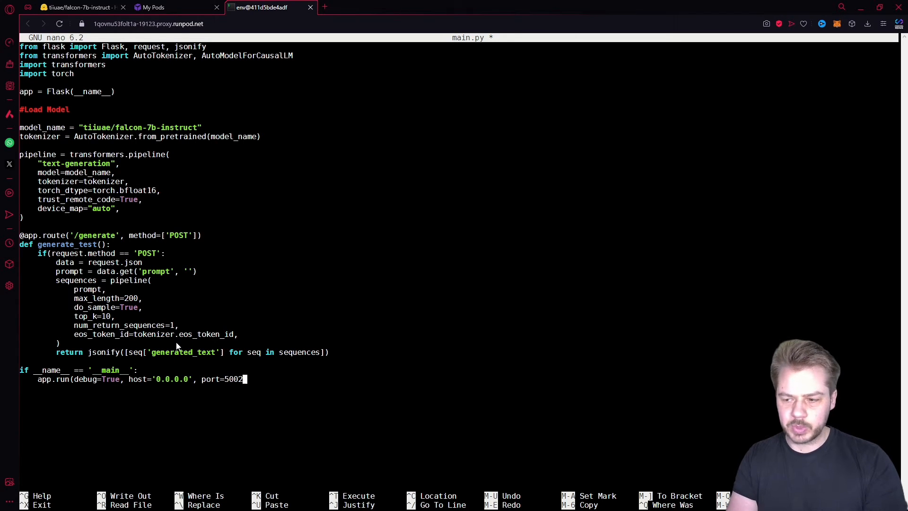
pyautogui.write(')')
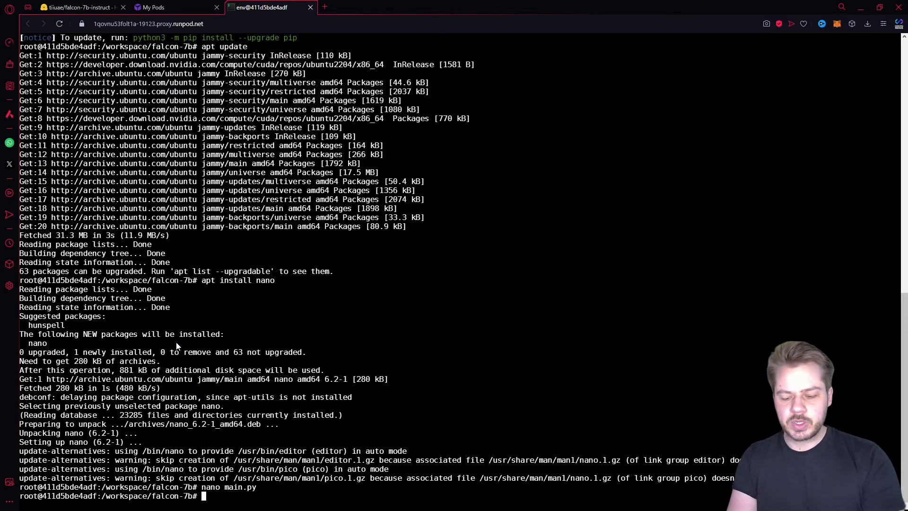
# Run main.py with python3
pyautogui.write('python3')
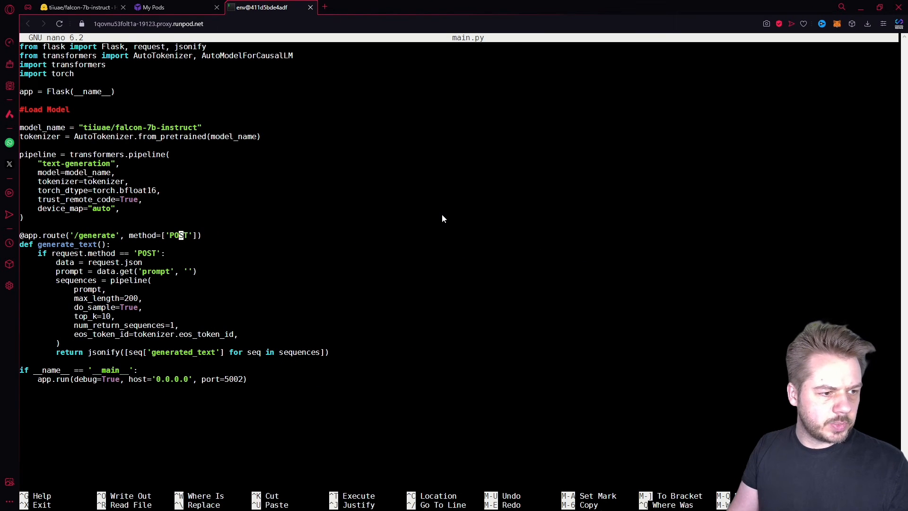
# Correct the route to `methods=['POST']`, save main.py, and relaunch the server
pyautogui.write('s')
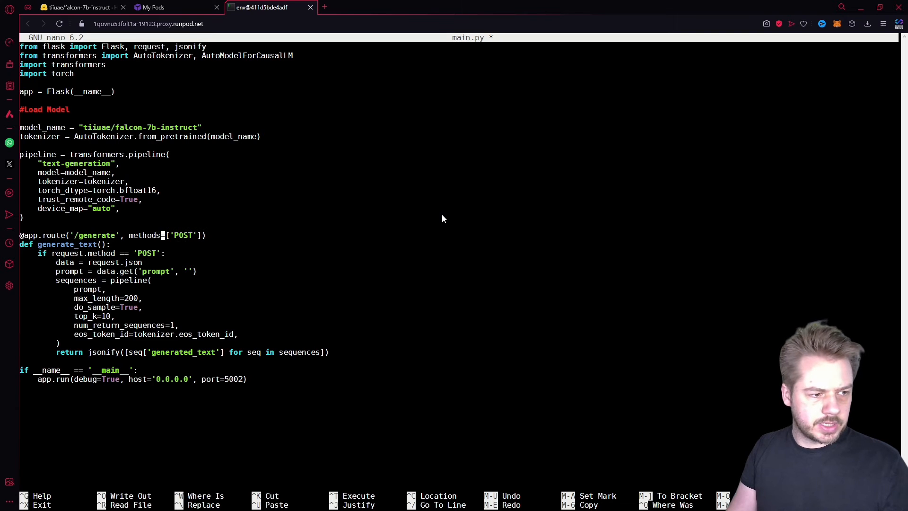
pyautogui.press('ctrl+x')
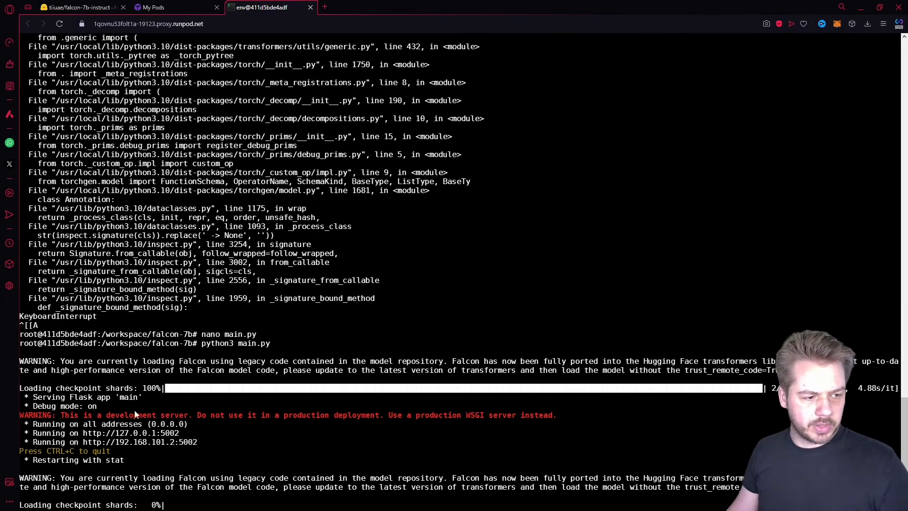
pyautogui.moveTo(225, 453)
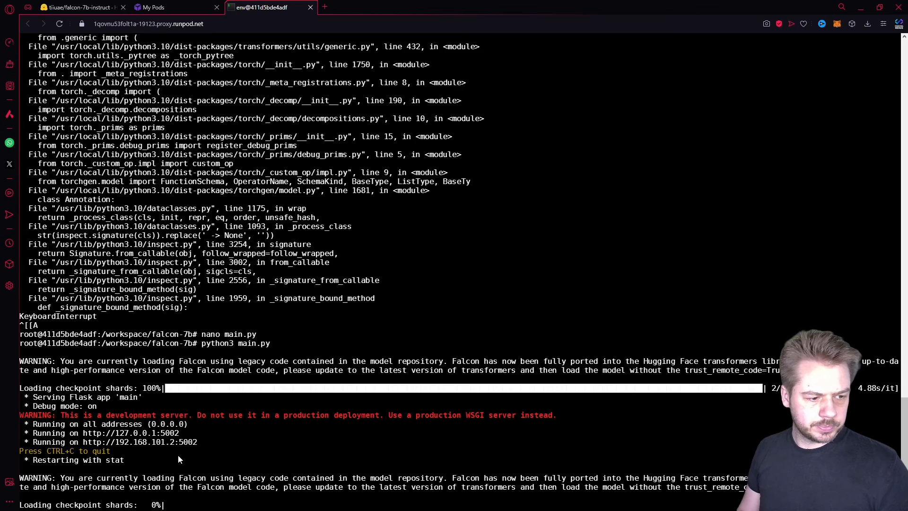
pyautogui.scroll(-3)
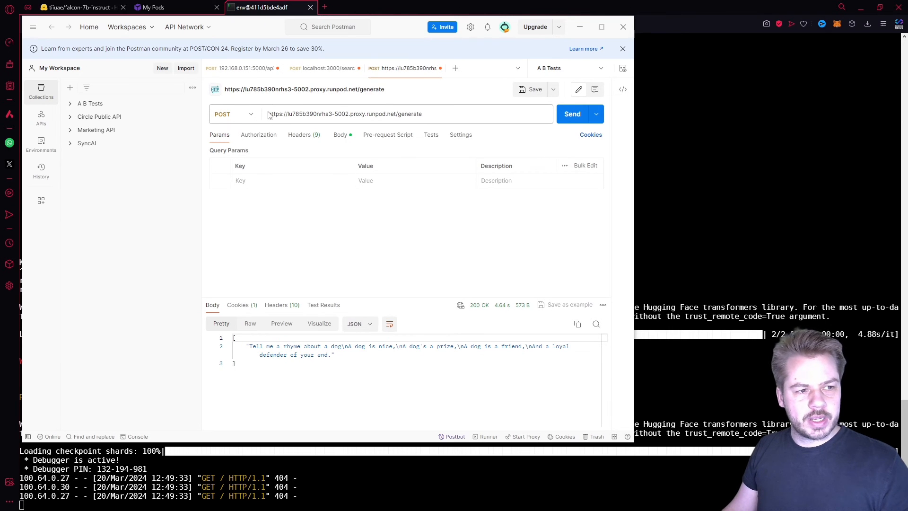
# Select the old pod ID in Postman's runpod.net /generate URL for replacement
pyautogui.click(168, 7)
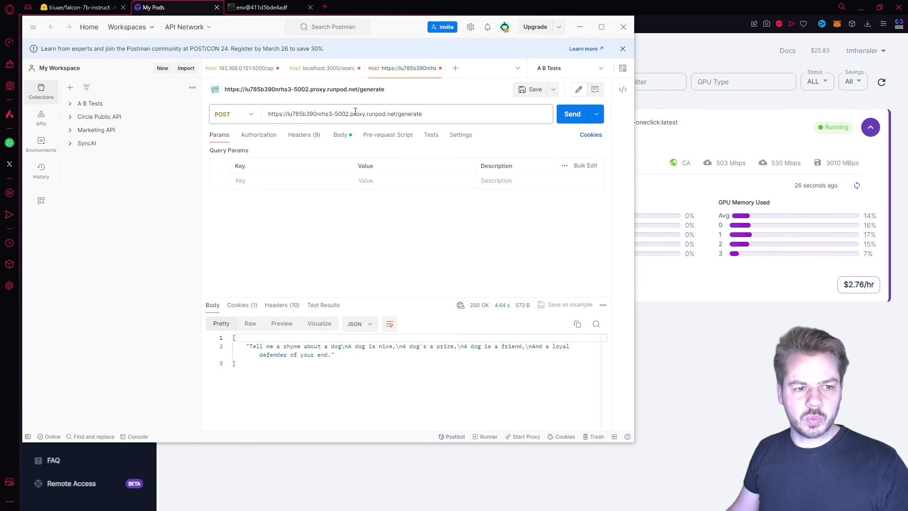
pyautogui.click(173, 7)
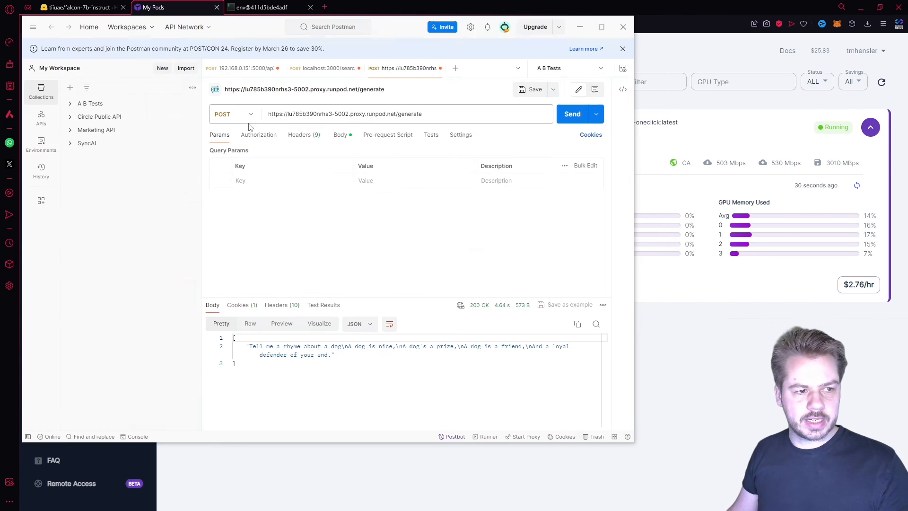
pyautogui.click(405, 113)
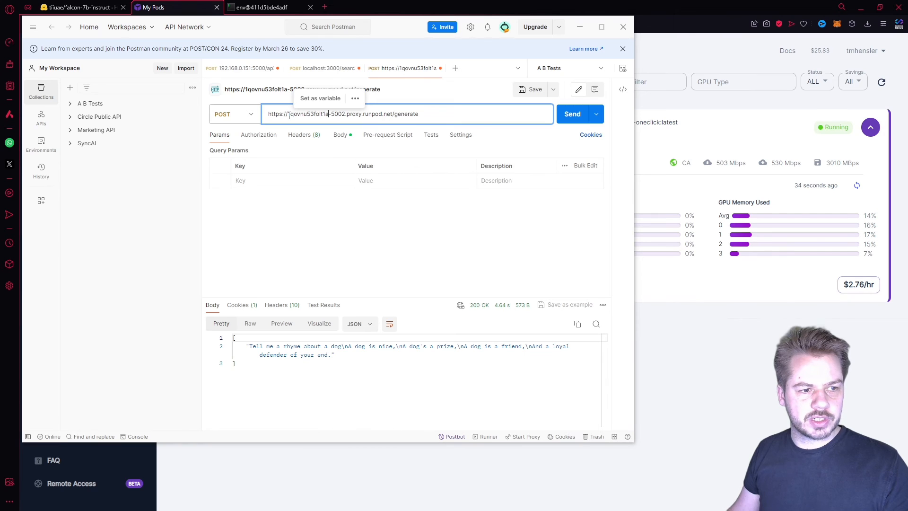
pyautogui.doubleClick(304, 113)
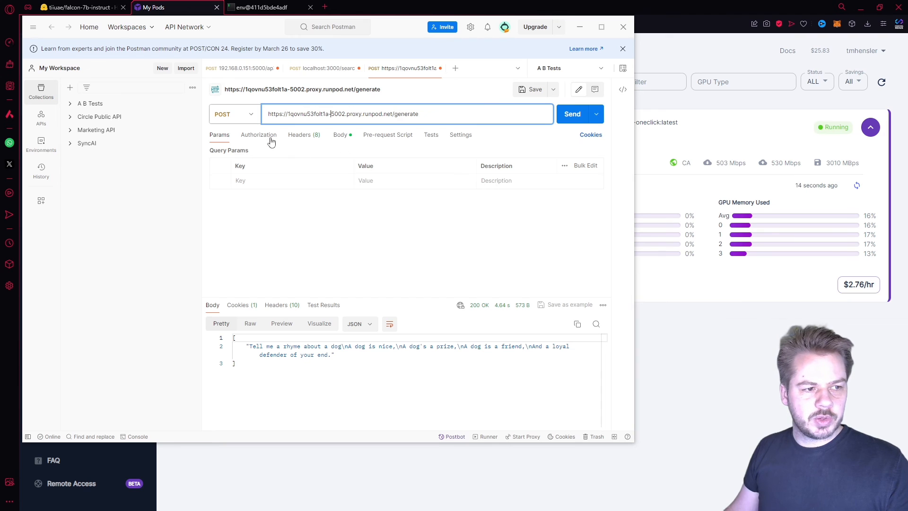
# Change the body prompt from dog to cat and send it
pyautogui.click(340, 134)
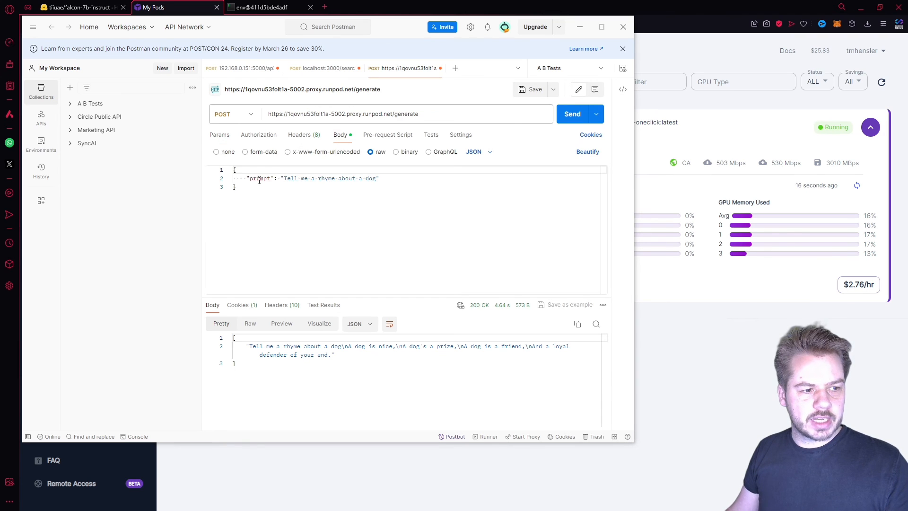
pyautogui.doubleClick(260, 179)
pyautogui.write('cat')
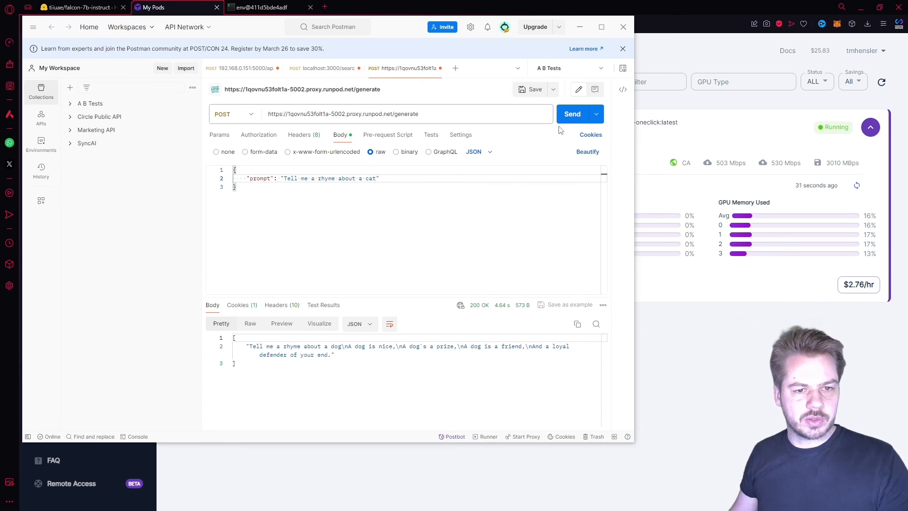
pyautogui.click(572, 113)
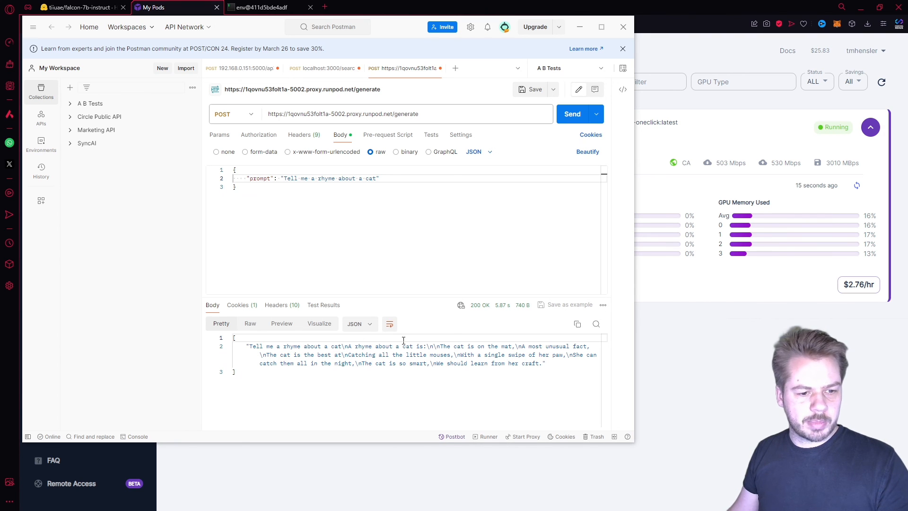
pyautogui.moveTo(478, 345)
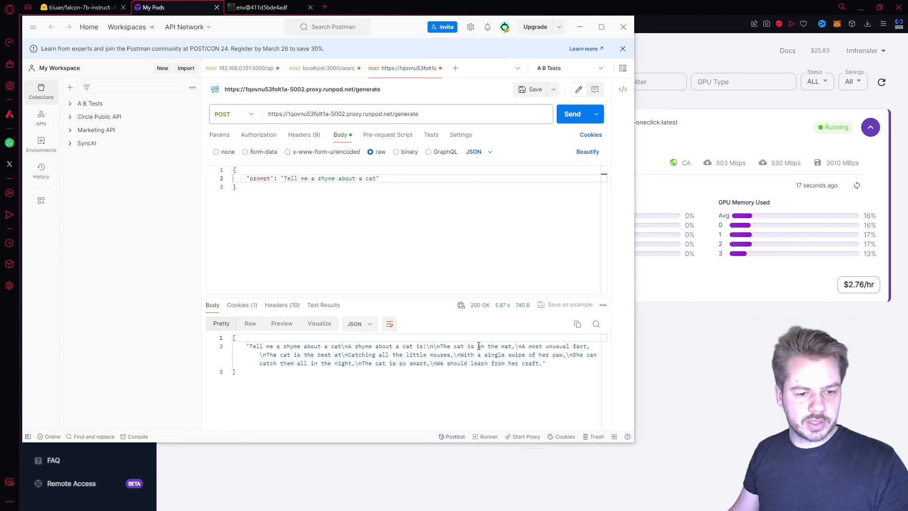
pyautogui.doubleClick(330, 179)
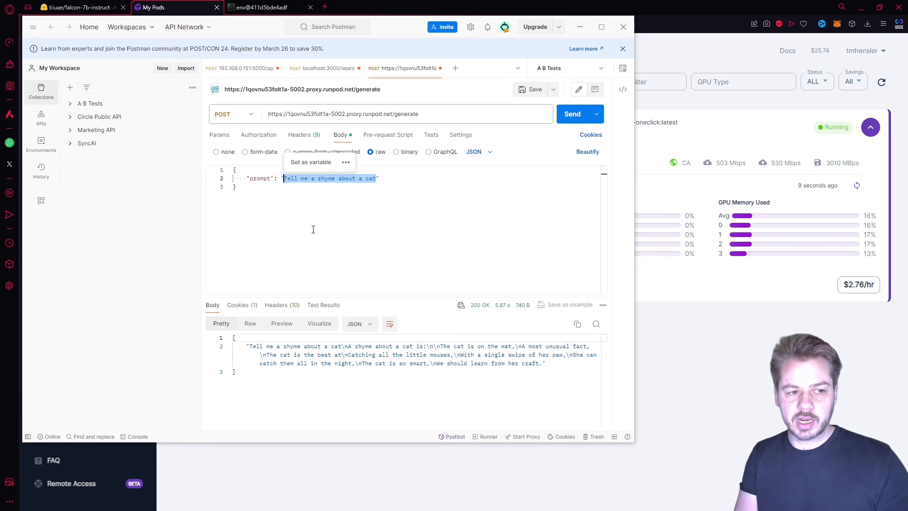
# Send 'Can you generate a diet plan for 7 days?' and review Preview and Pretty views
pyautogui.write('Can you generate a d"')
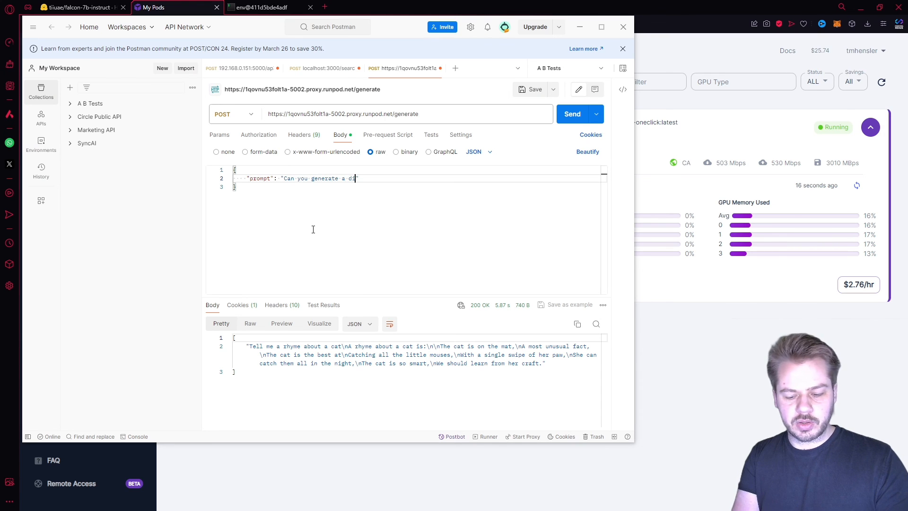
pyautogui.write('iet plan for 7 days?')
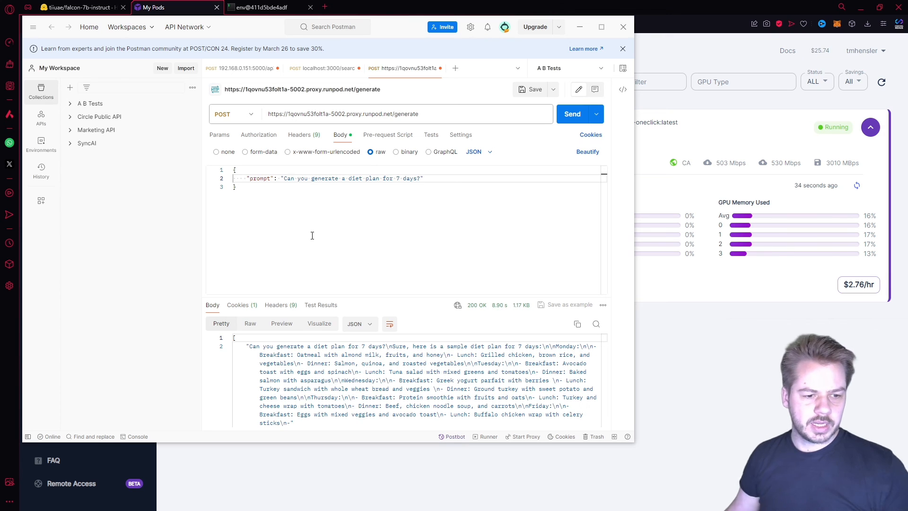
pyautogui.click(282, 323)
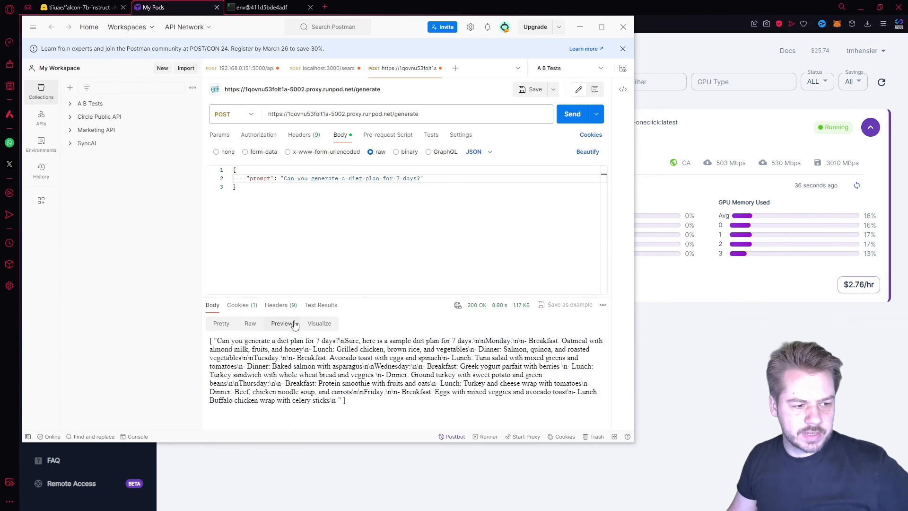
pyautogui.click(221, 324)
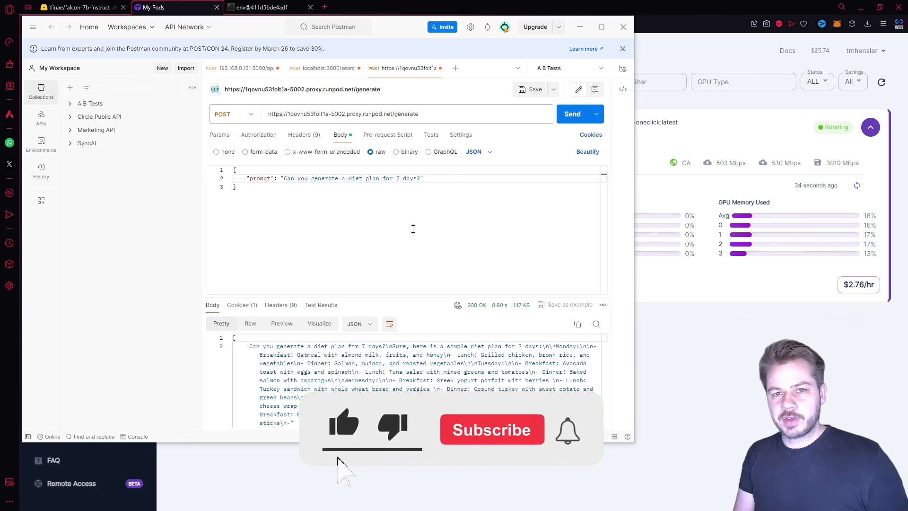
pyautogui.click(492, 429)
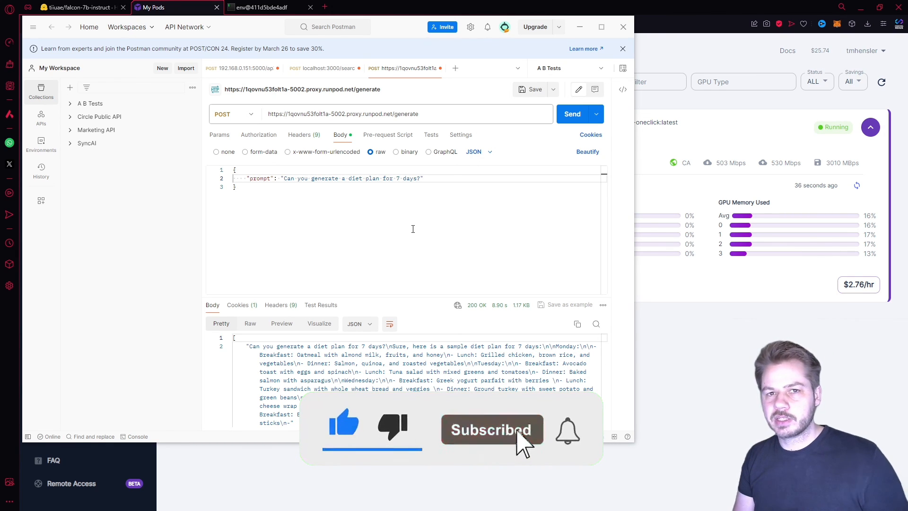